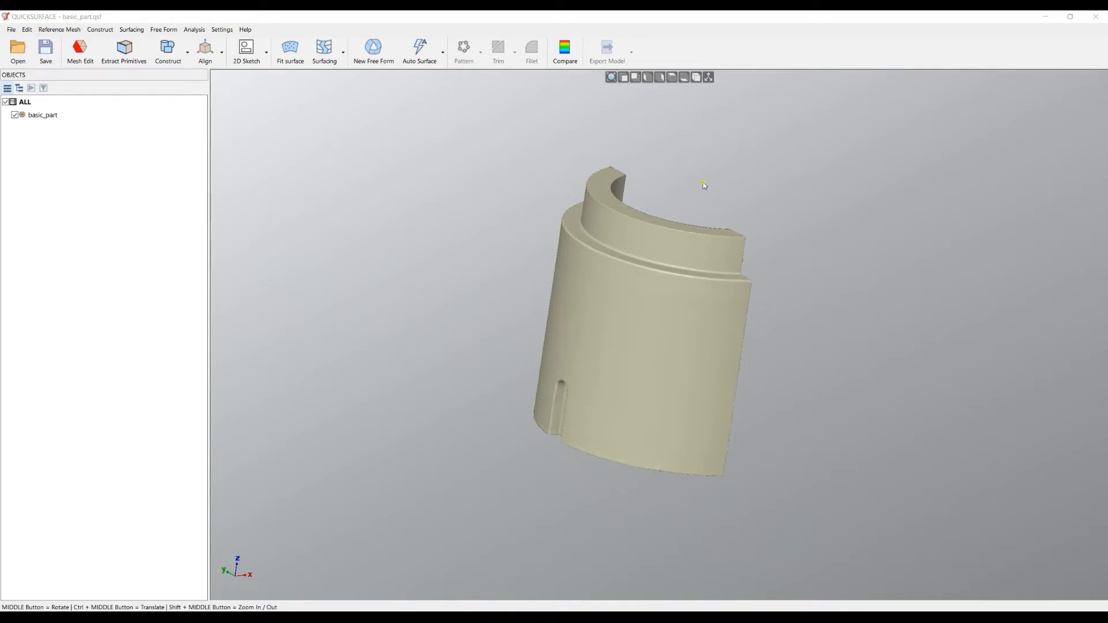
mouse_move(596, 176)
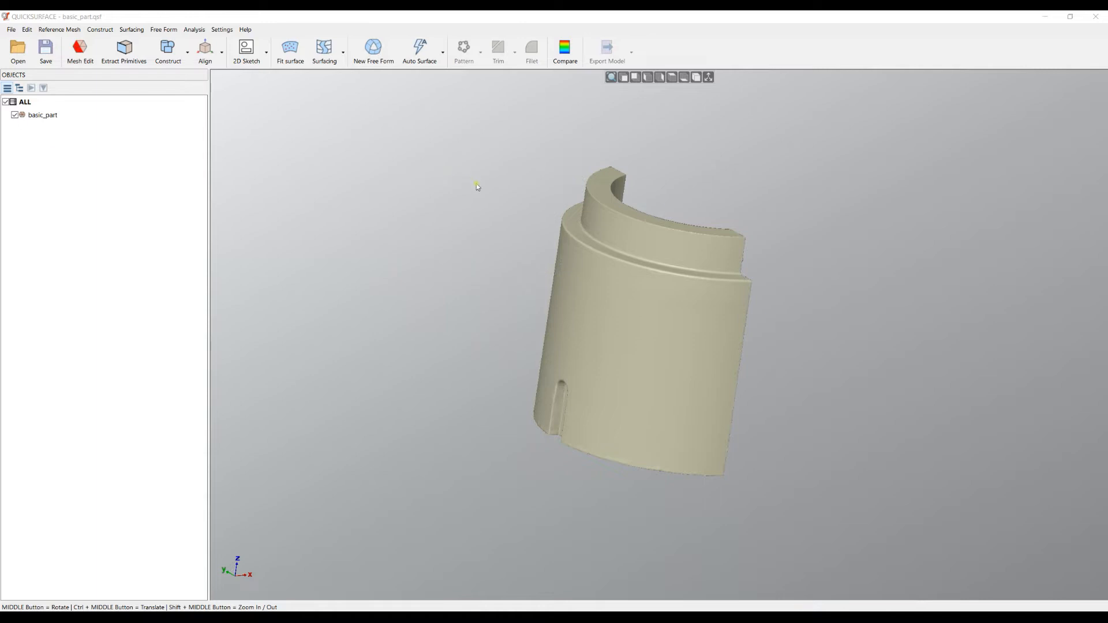
mouse_move(488, 189)
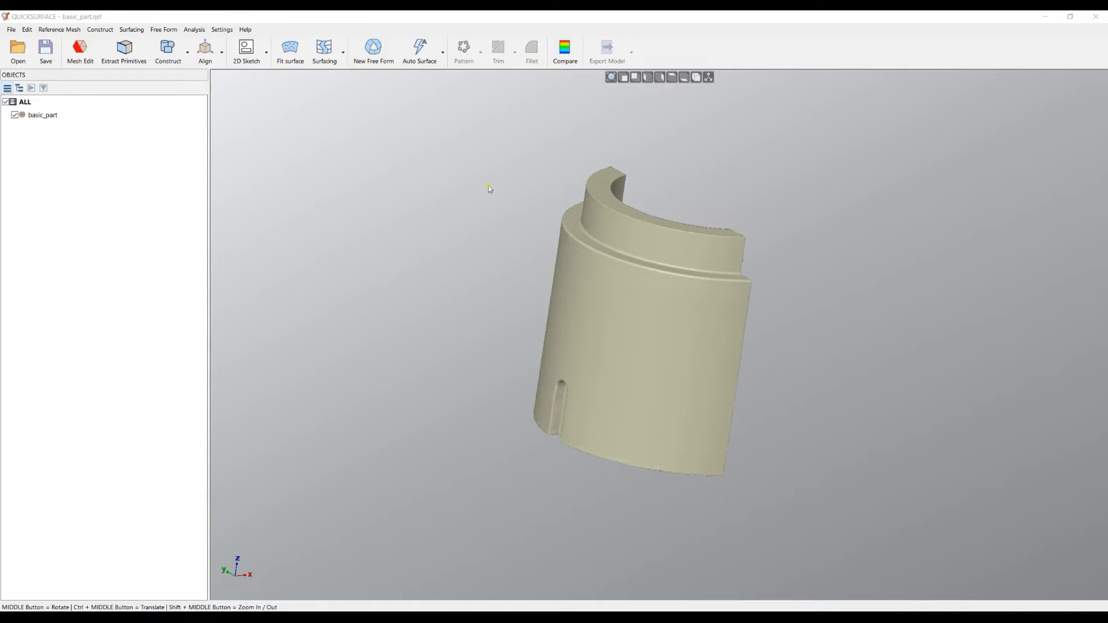
mouse_move(671, 77)
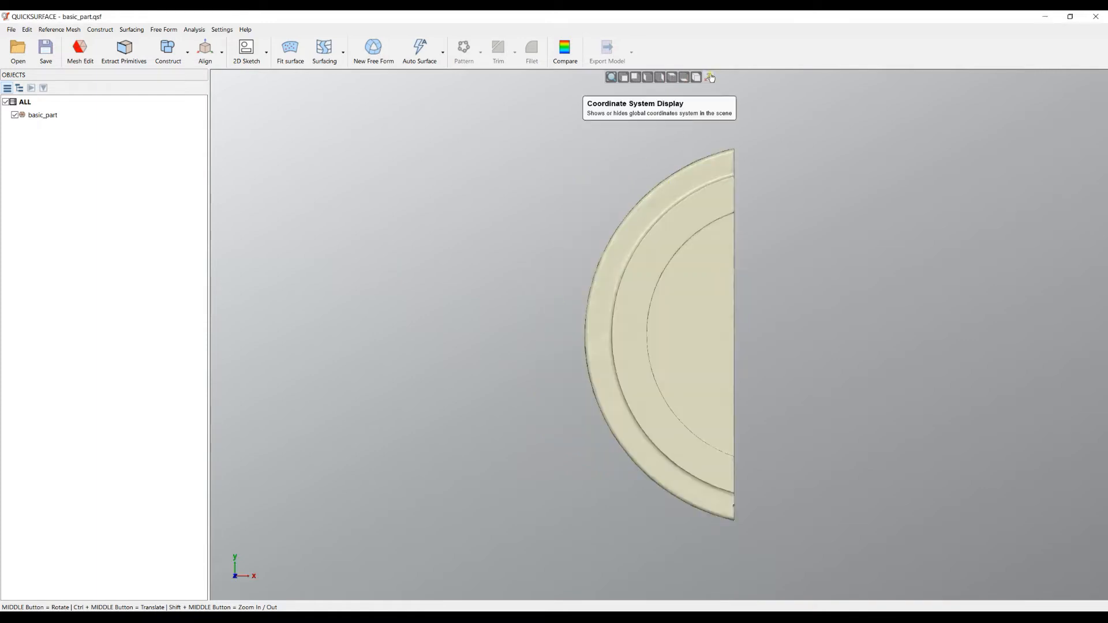
Step: Fit planes to the bottom and top faces and a cylinder to the side wall with Extract Primitives
left_click(709, 76)
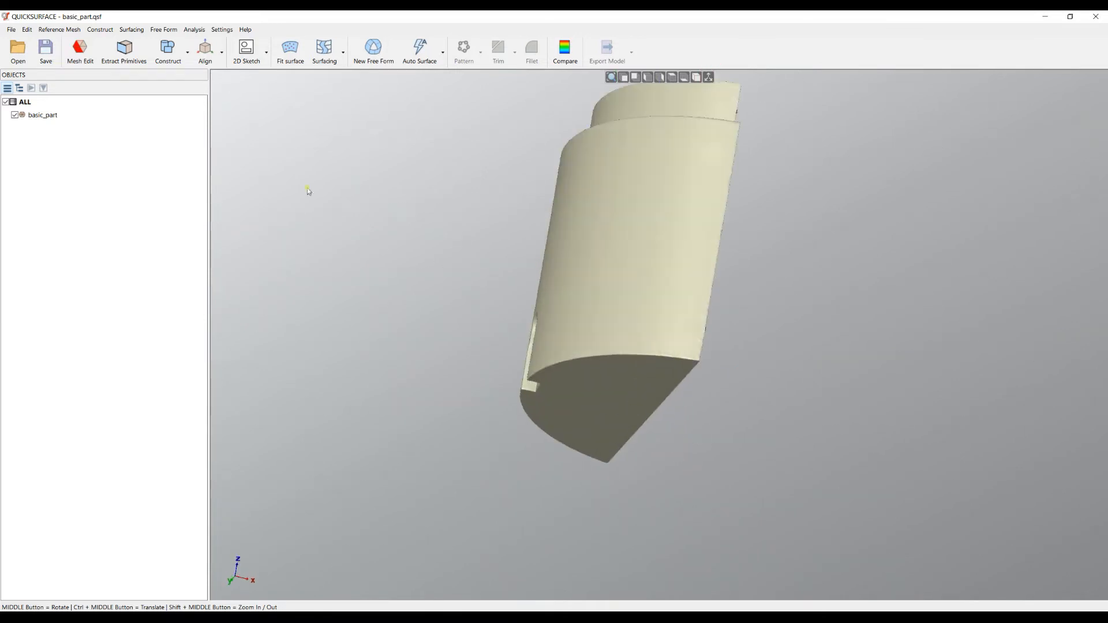
left_click(124, 47)
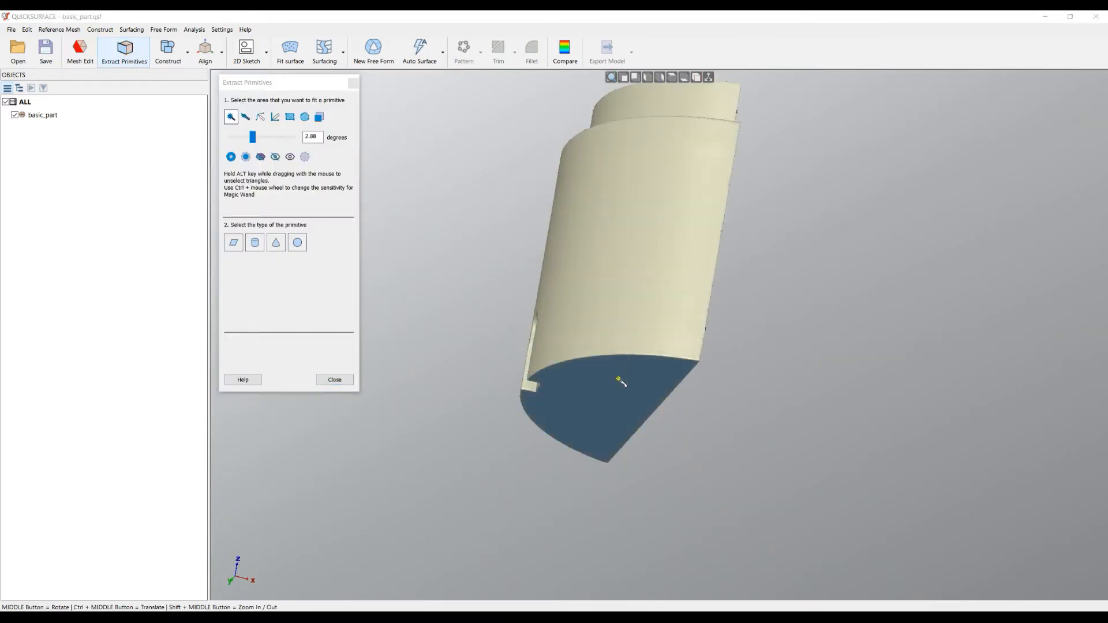
left_click(233, 242)
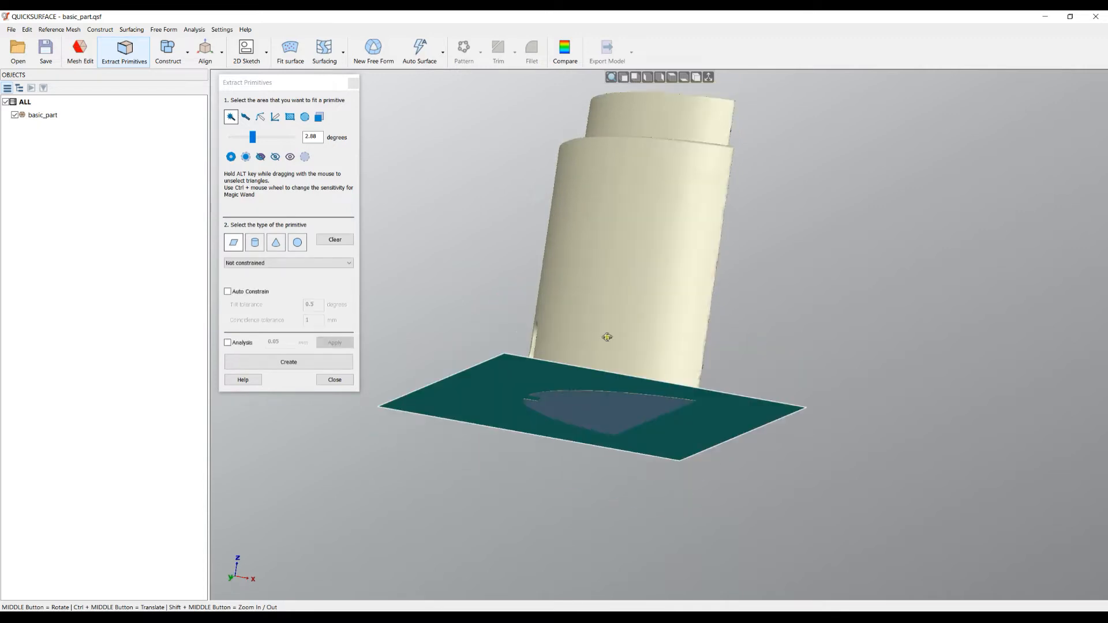
left_click(288, 362)
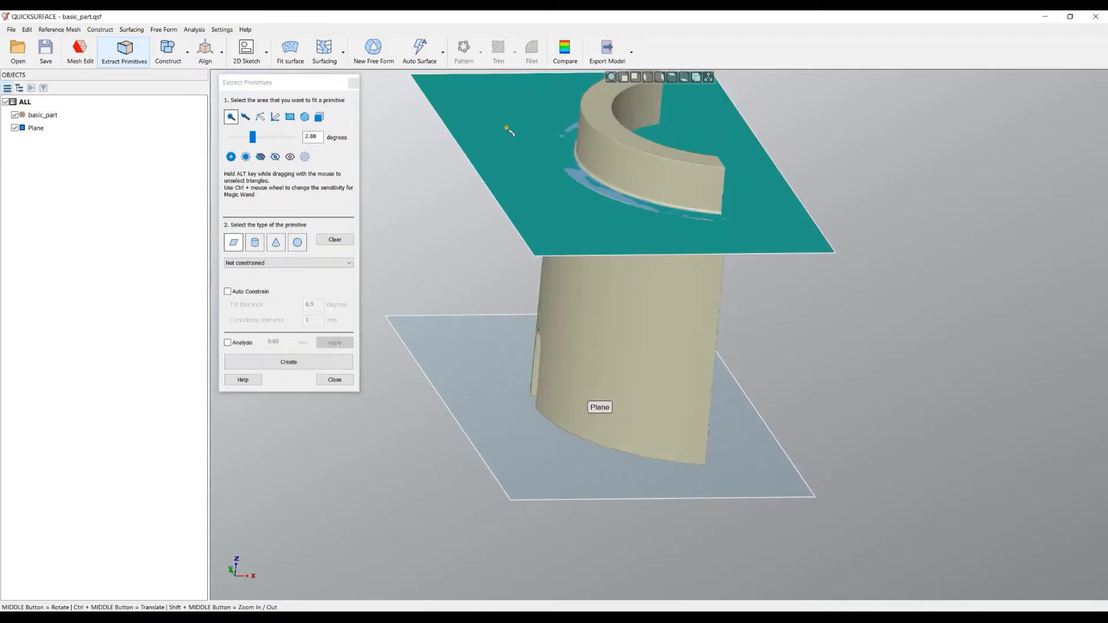
left_click(288, 361)
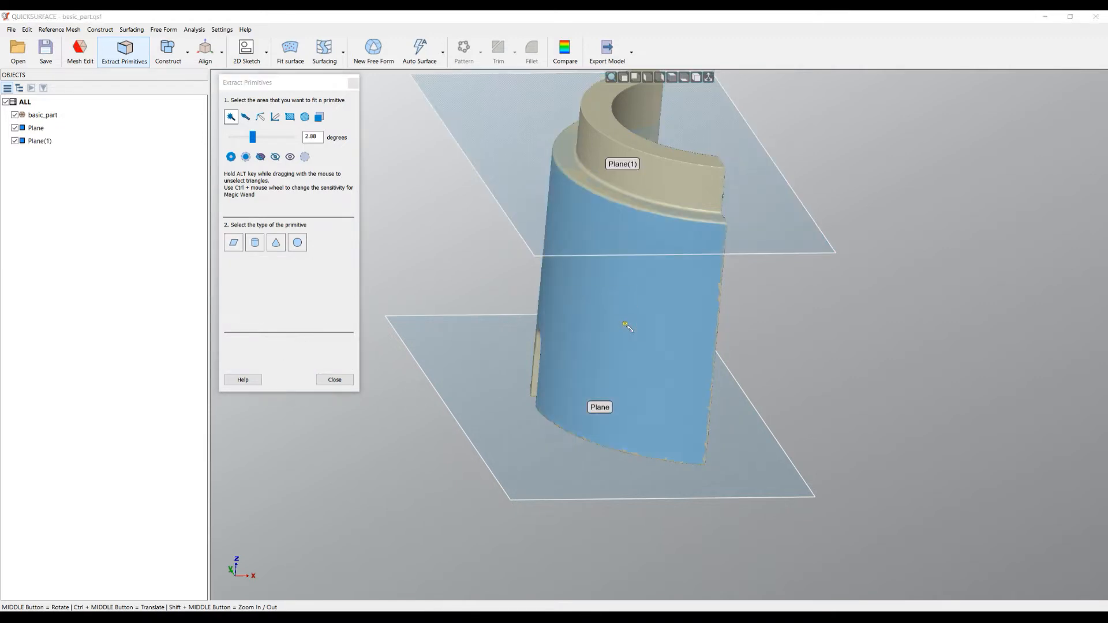
mouse_move(595, 288)
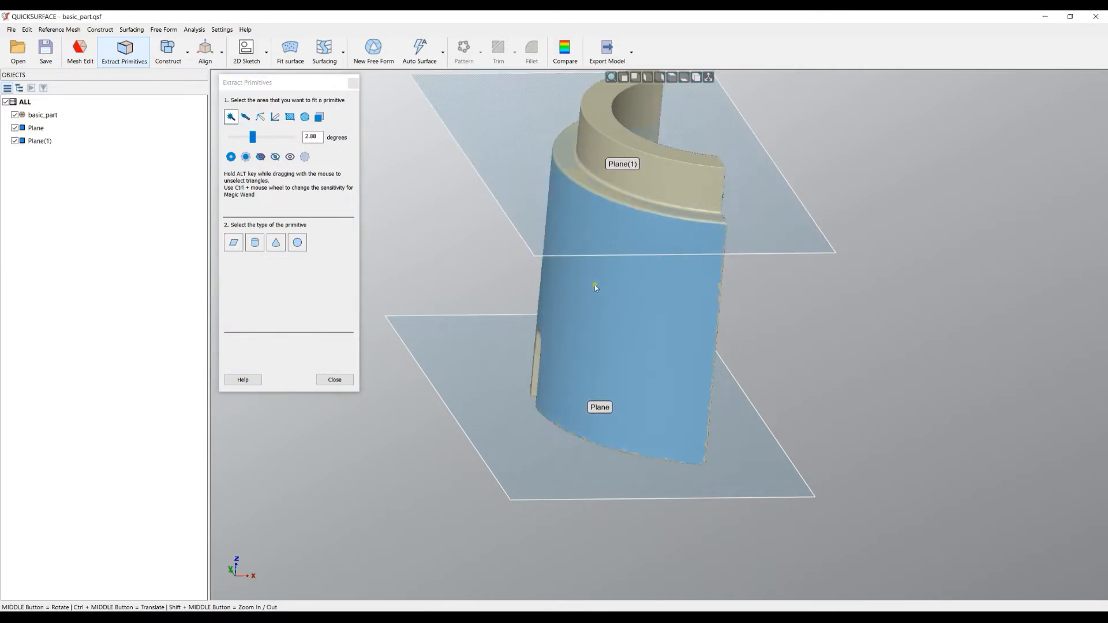
left_click(254, 243)
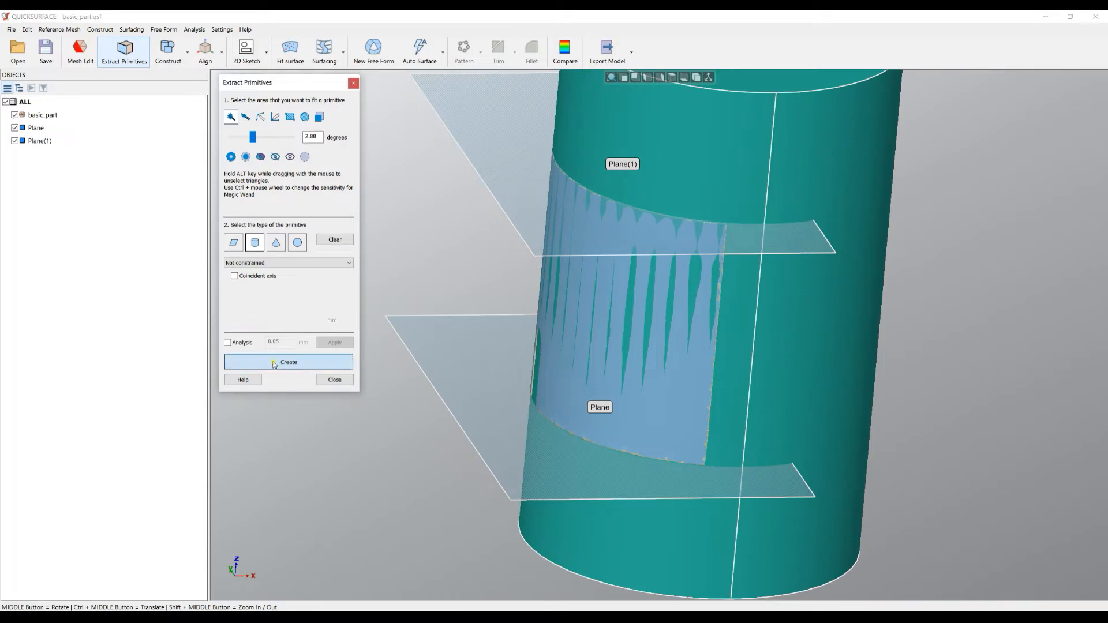
left_click(287, 362)
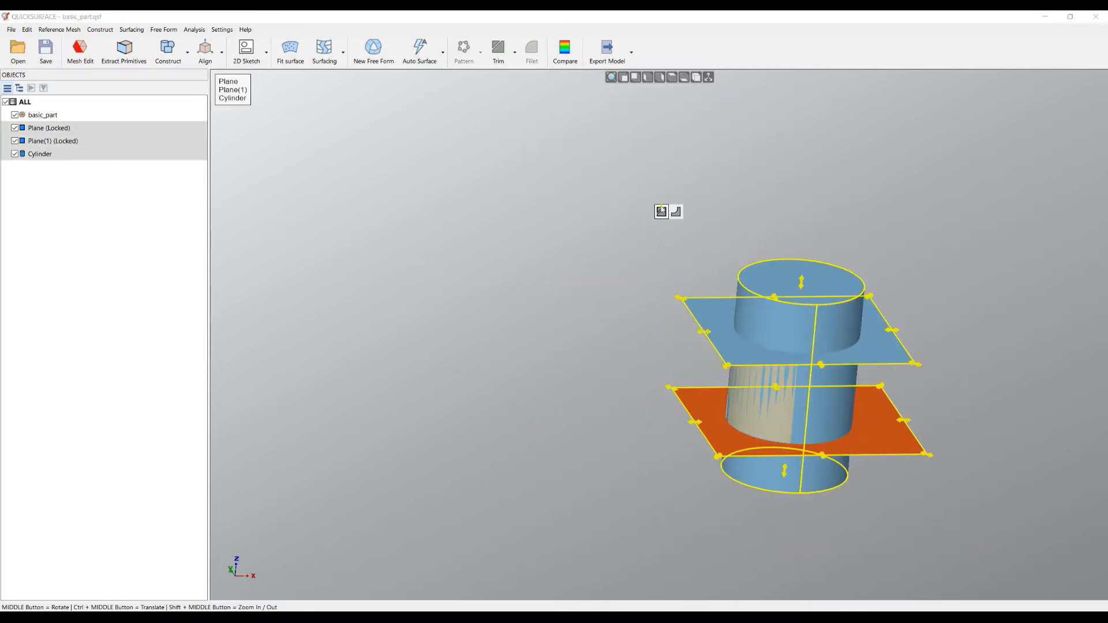
Step: Trim away the outer plane region to form a closed solid, then start the Straightness analysis
left_click(498, 47)
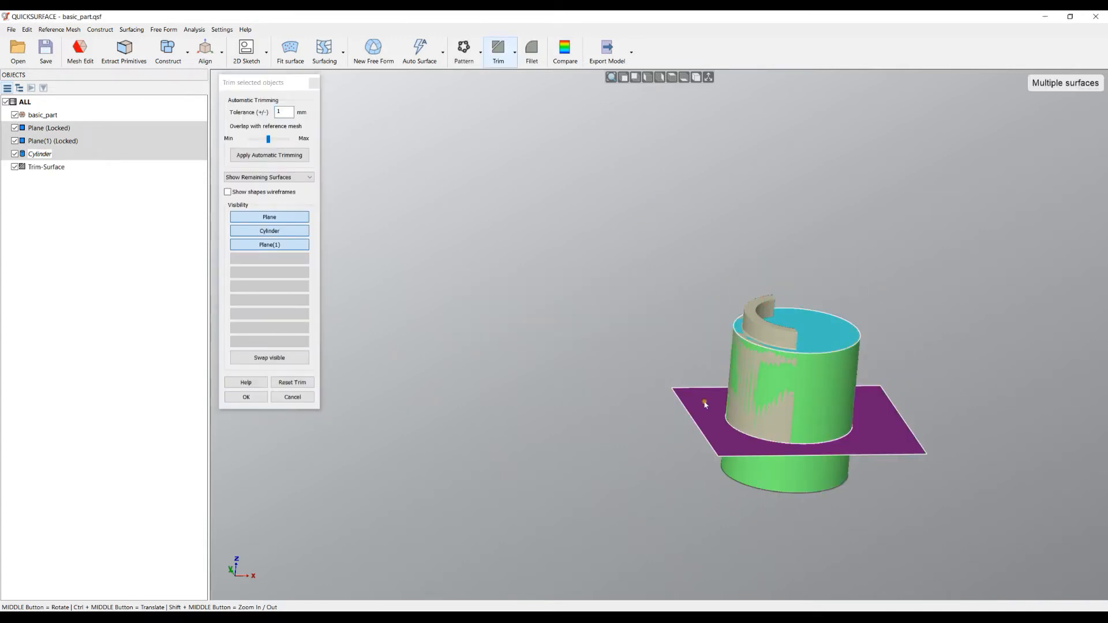
left_click(246, 396)
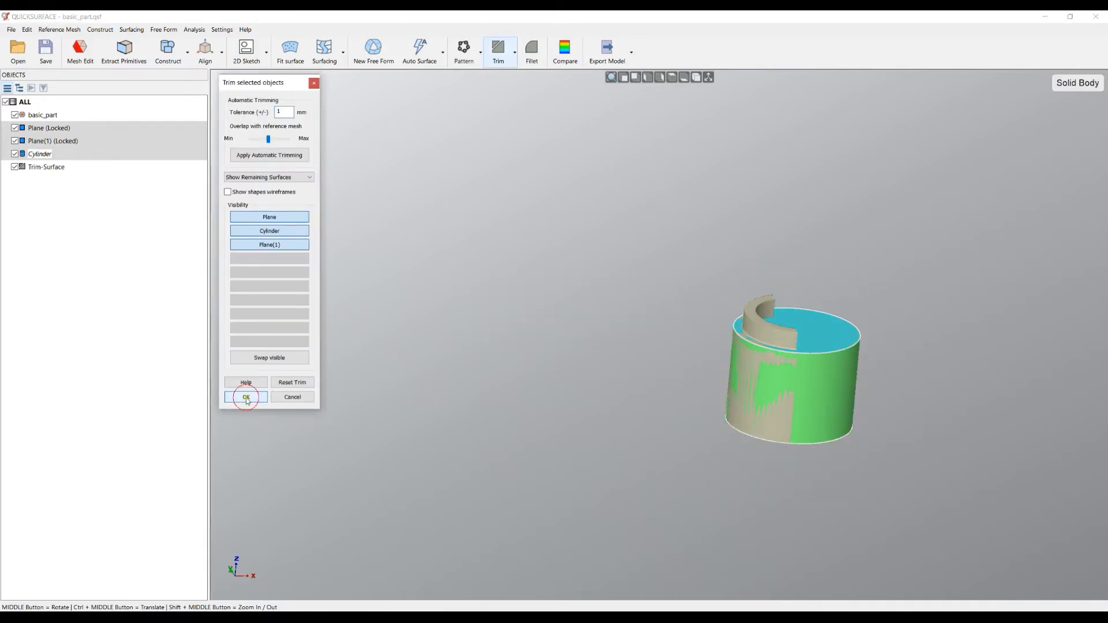
left_click(245, 396)
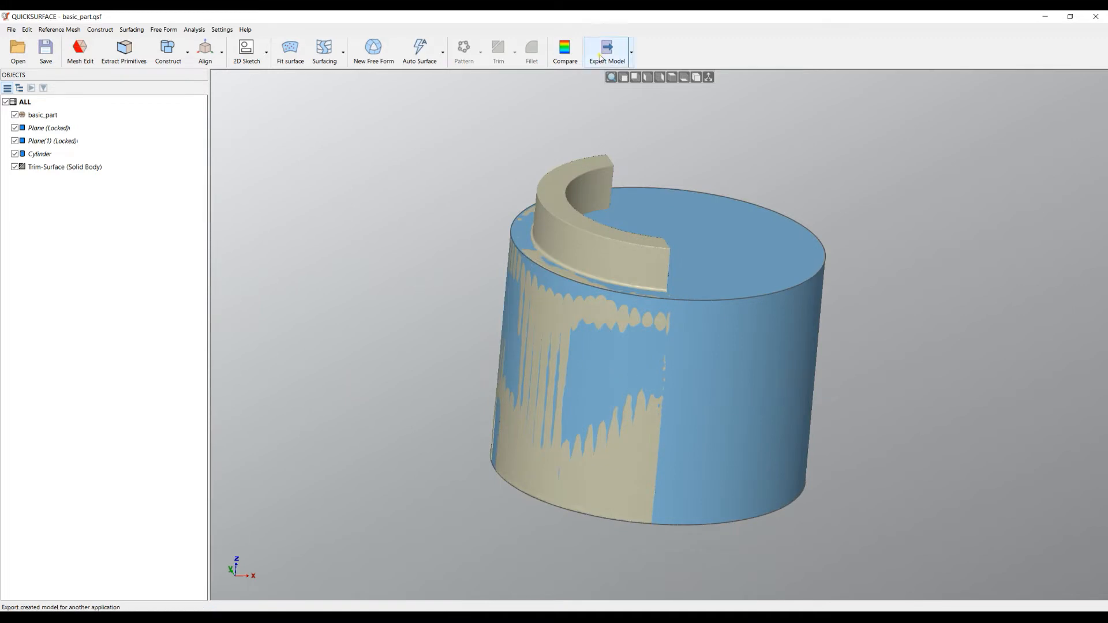
mouse_move(455, 242)
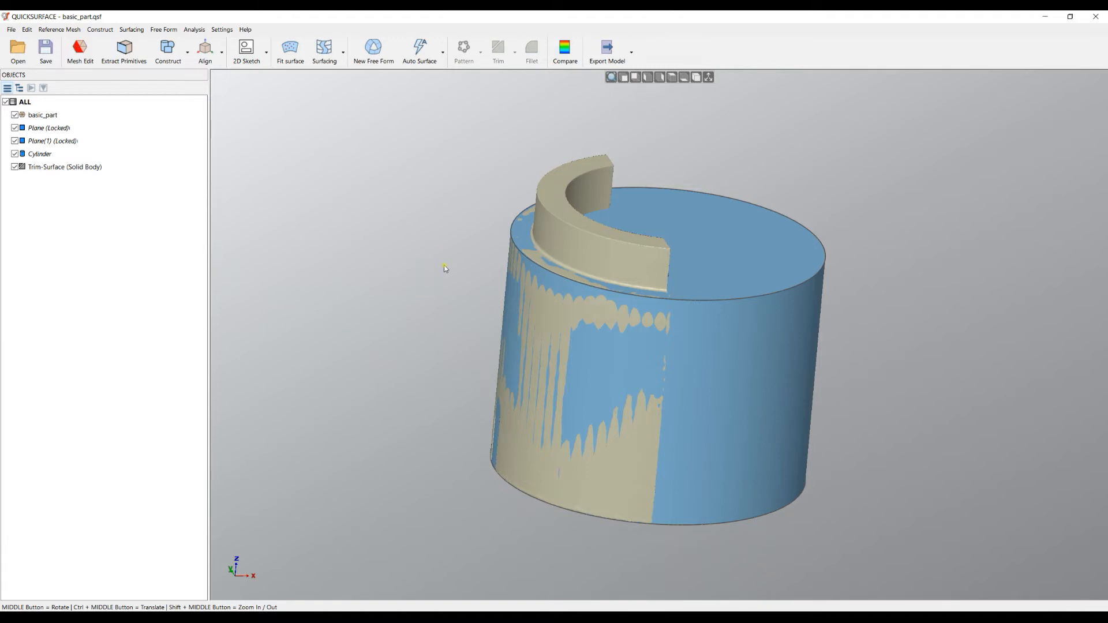
mouse_move(442, 268)
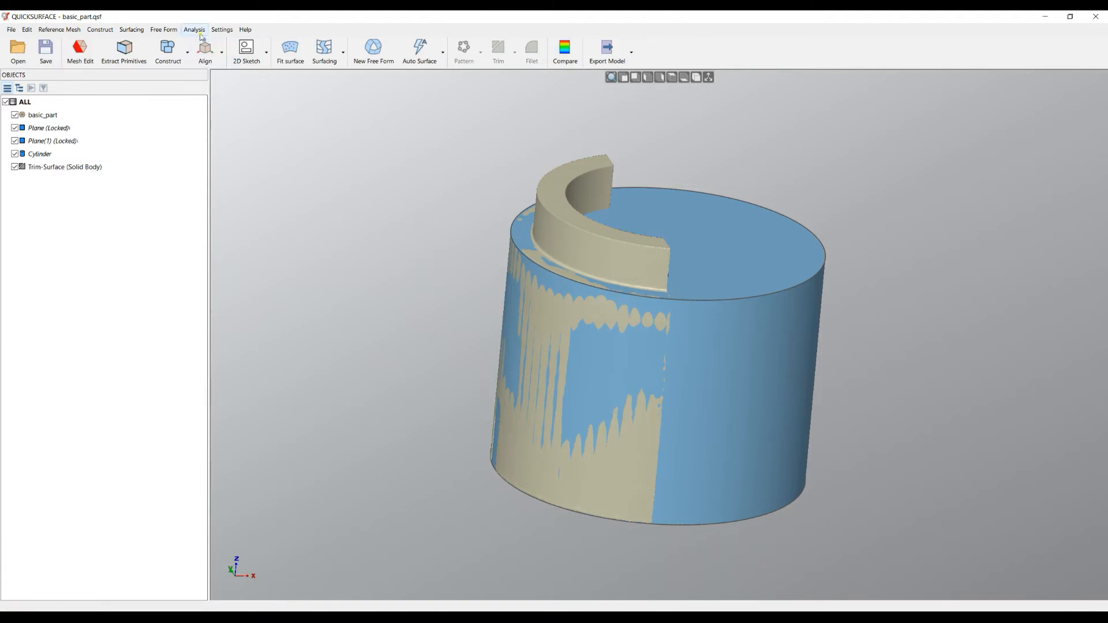
left_click(194, 29)
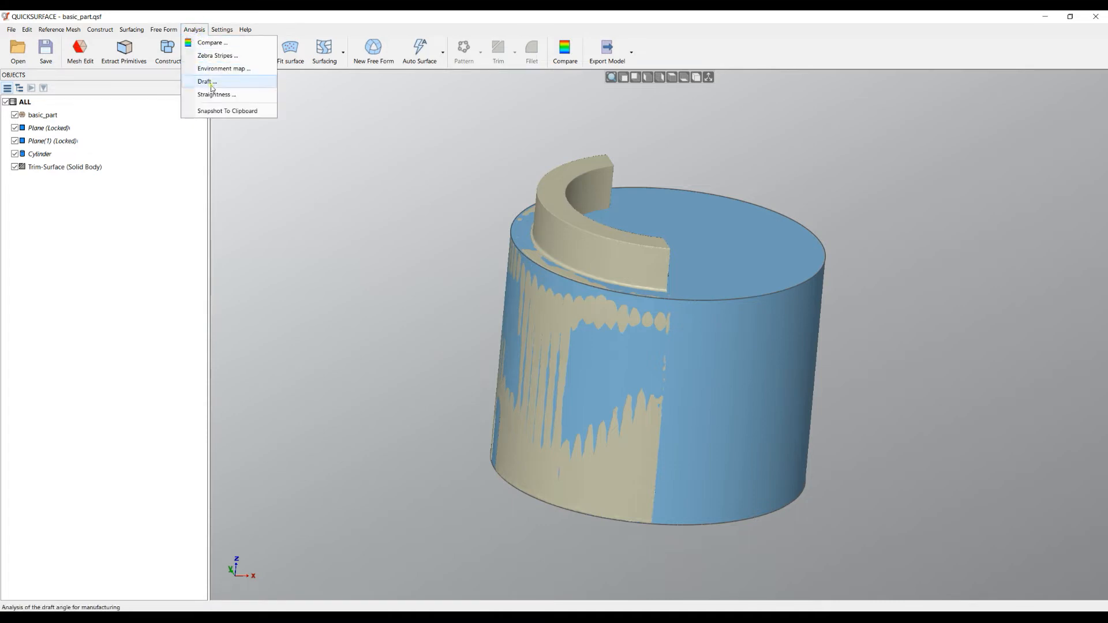
left_click(216, 94)
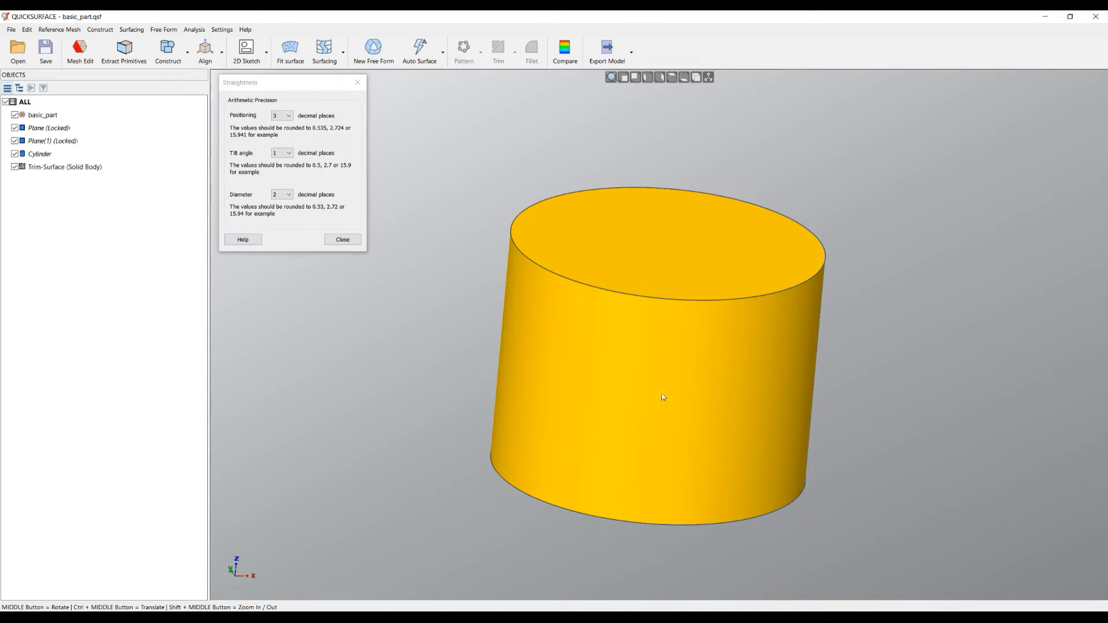
left_click_drag(662, 396, 619, 347)
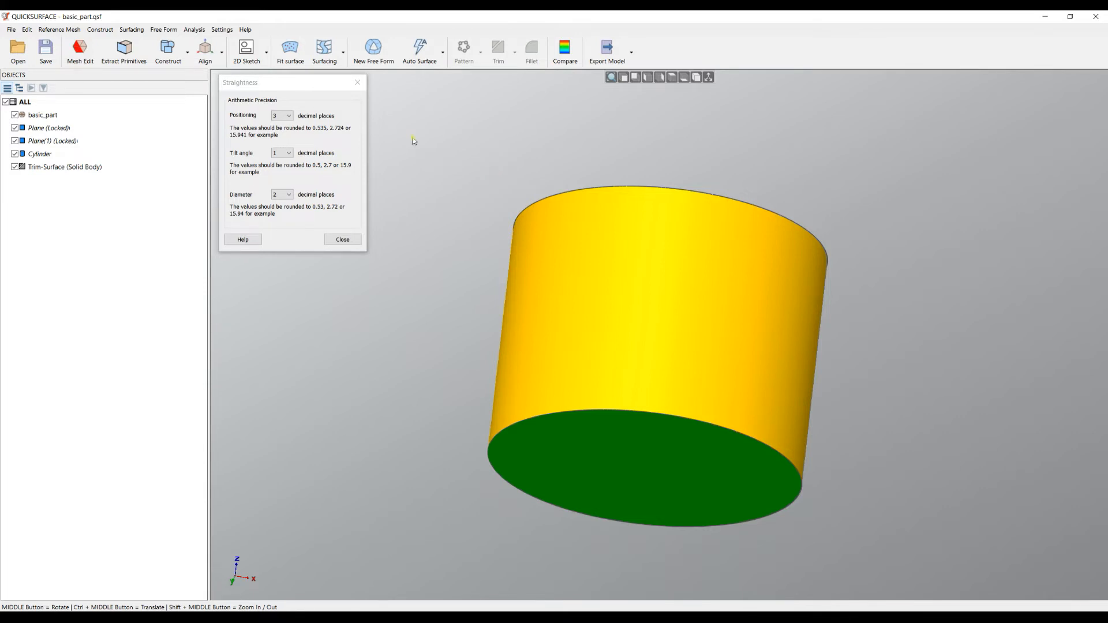
mouse_move(336, 209)
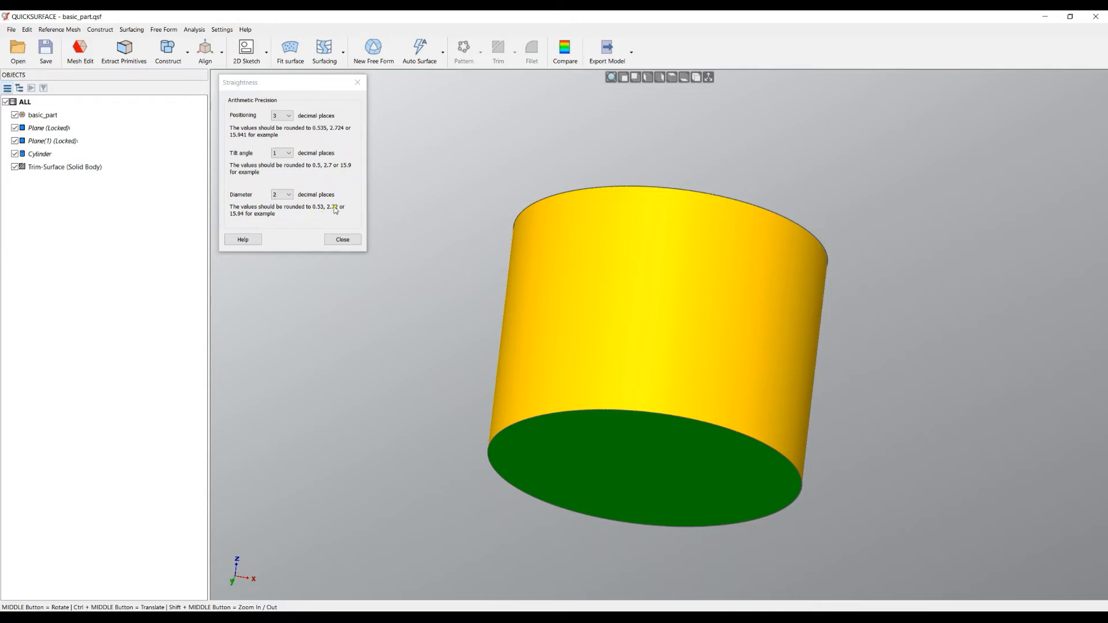
mouse_move(233, 118)
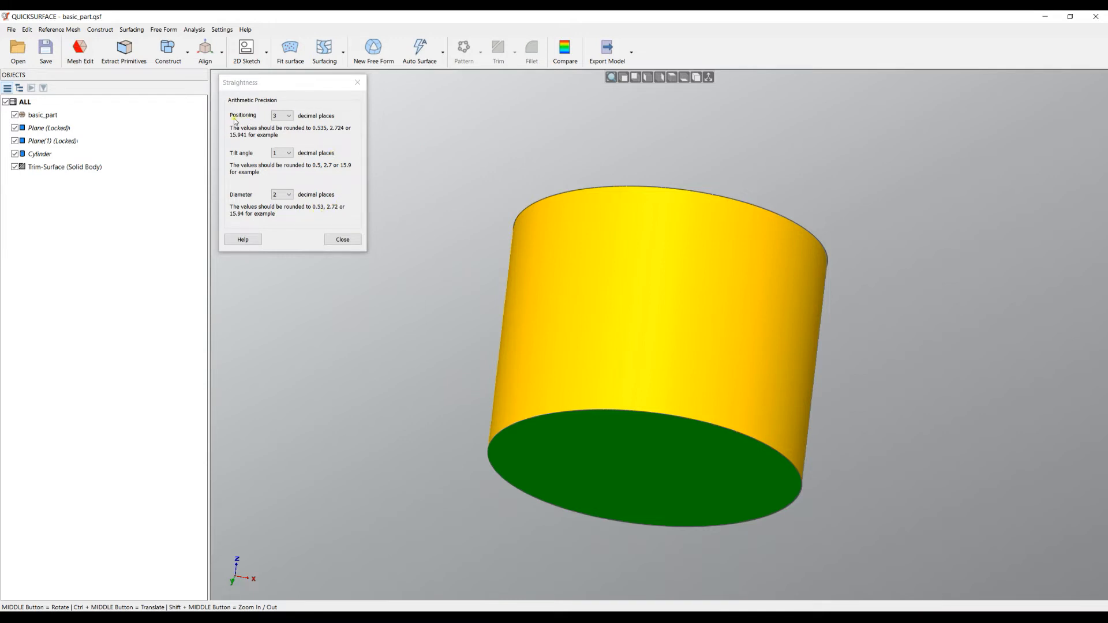
mouse_move(579, 235)
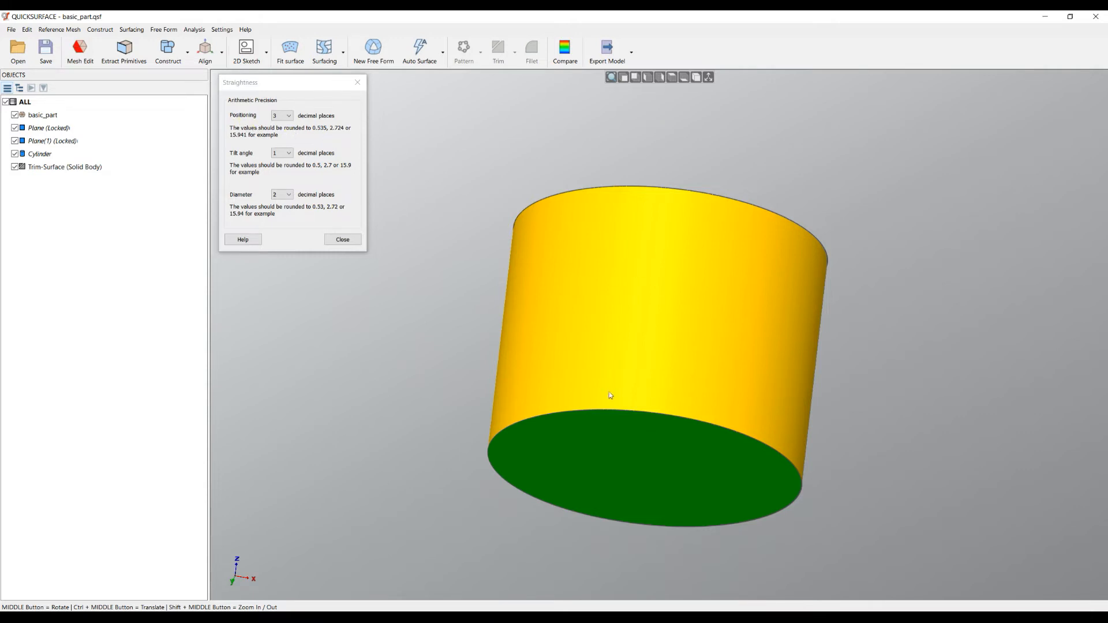
mouse_move(613, 481)
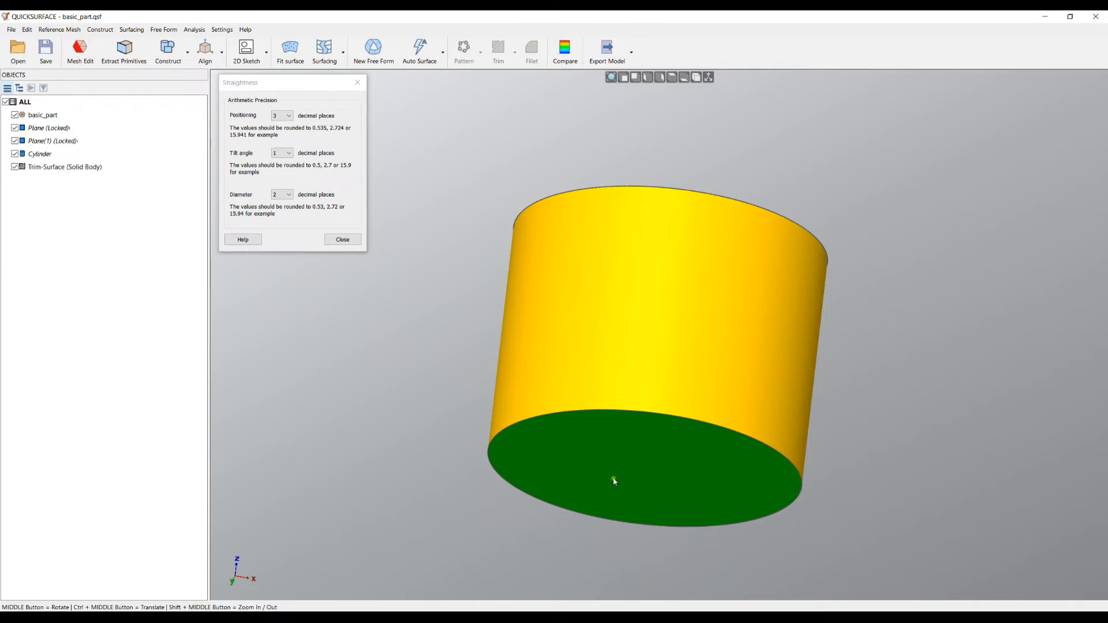
mouse_move(639, 446)
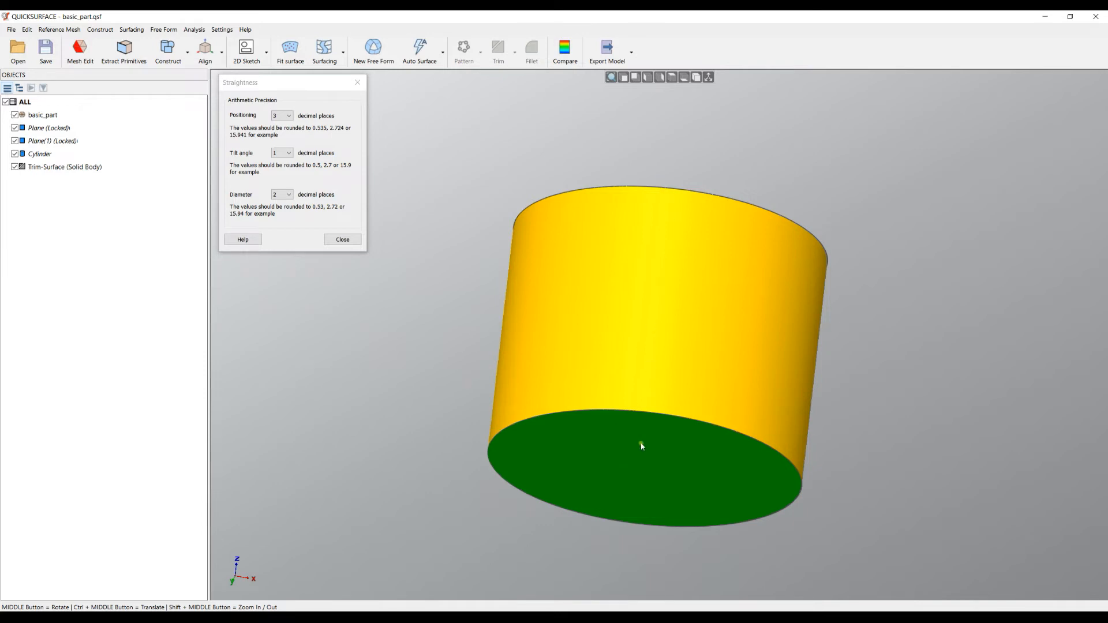
mouse_move(369, 193)
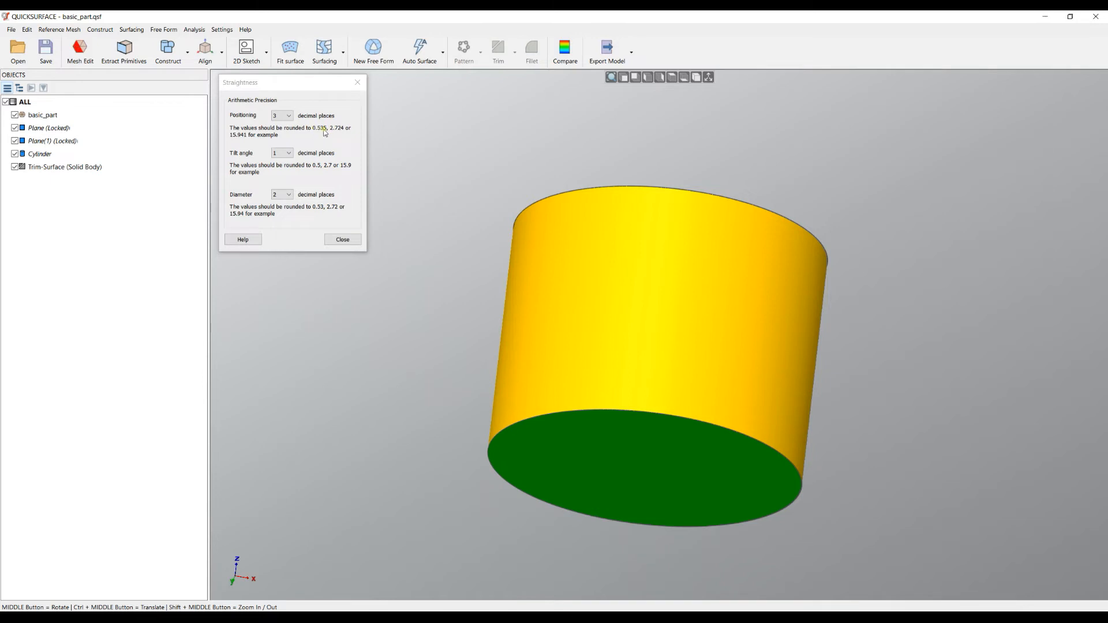
Step: Set straightness precision to two decimals for positioning and 0 decimals for tilt angle
left_click(279, 116)
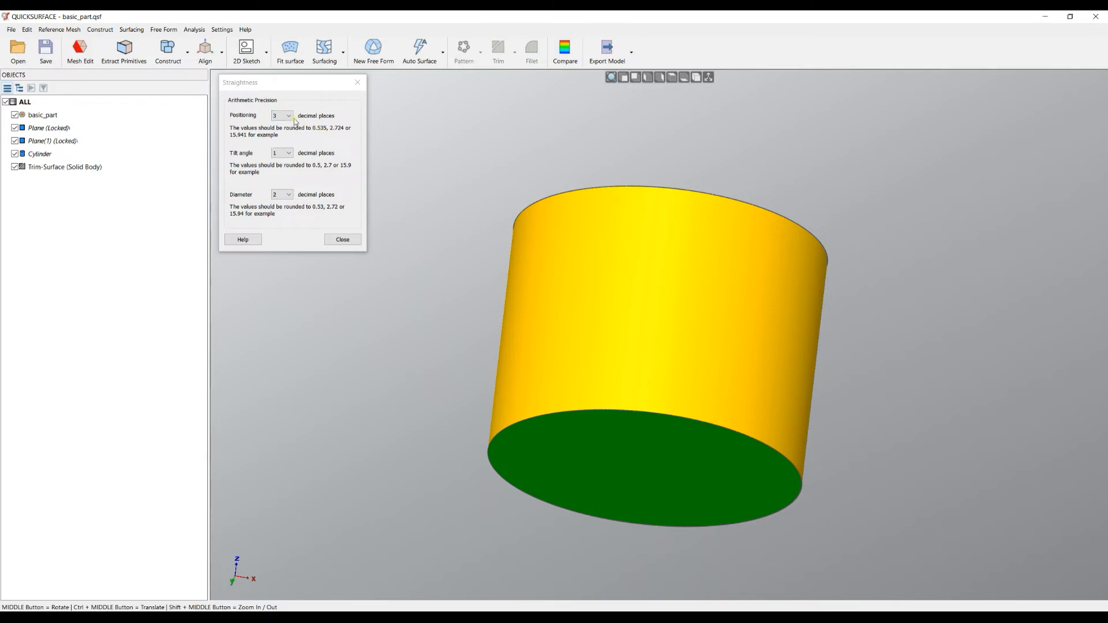
left_click(289, 116)
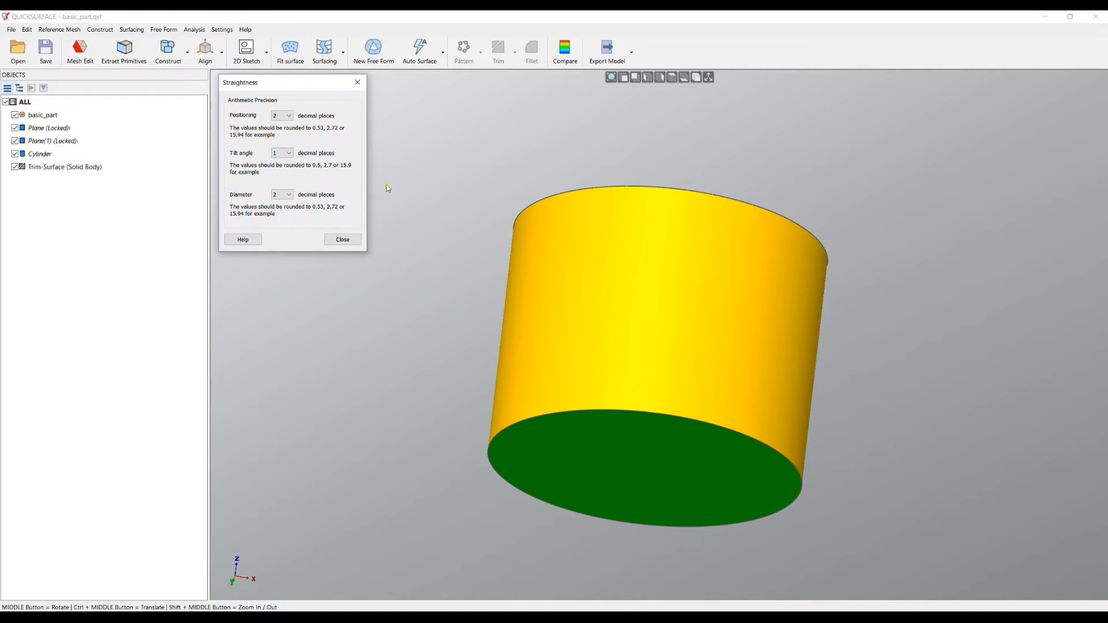
mouse_move(311, 139)
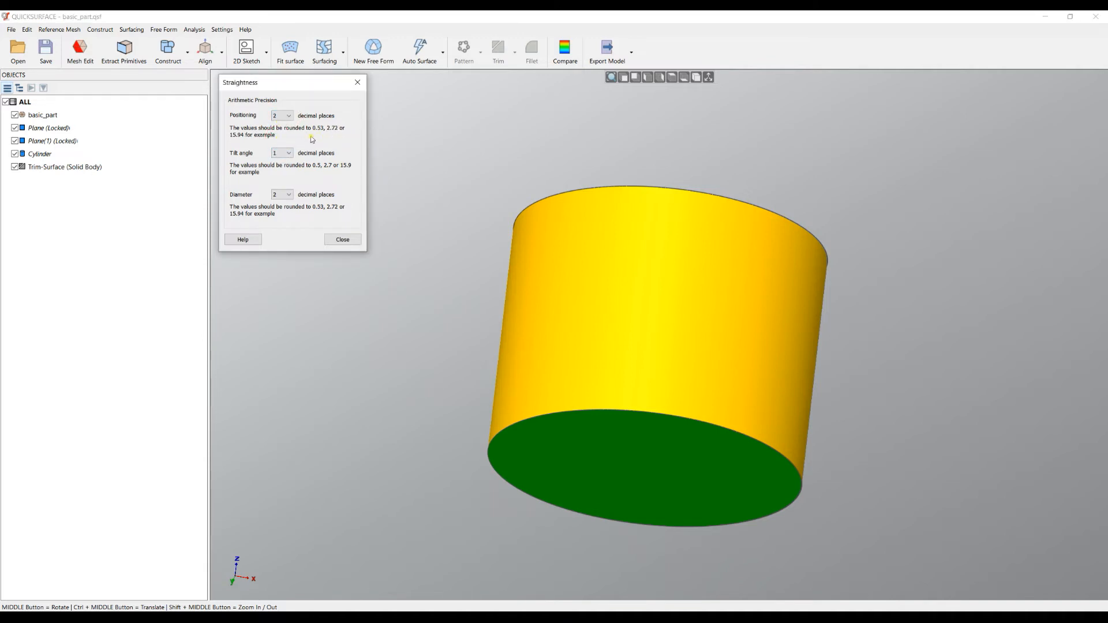
mouse_move(586, 298)
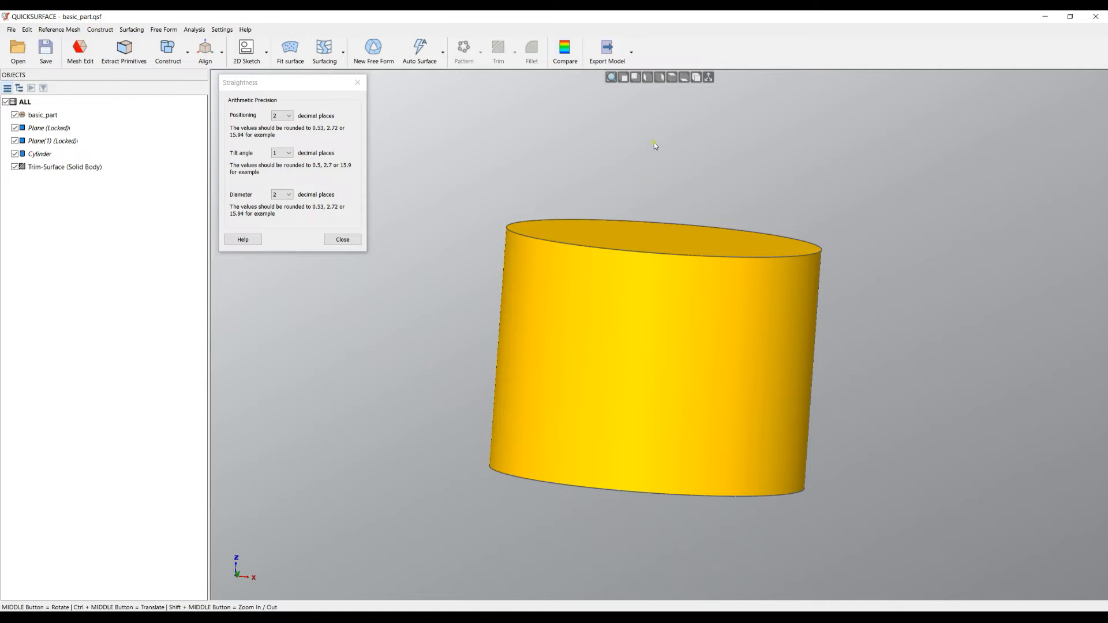
mouse_move(511, 323)
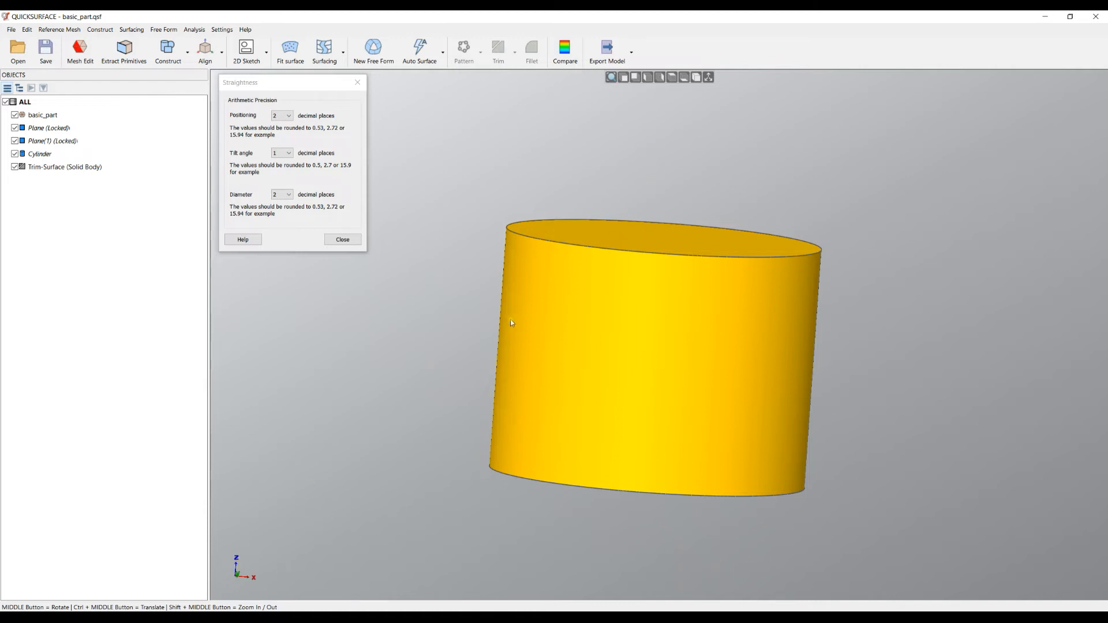
mouse_move(458, 261)
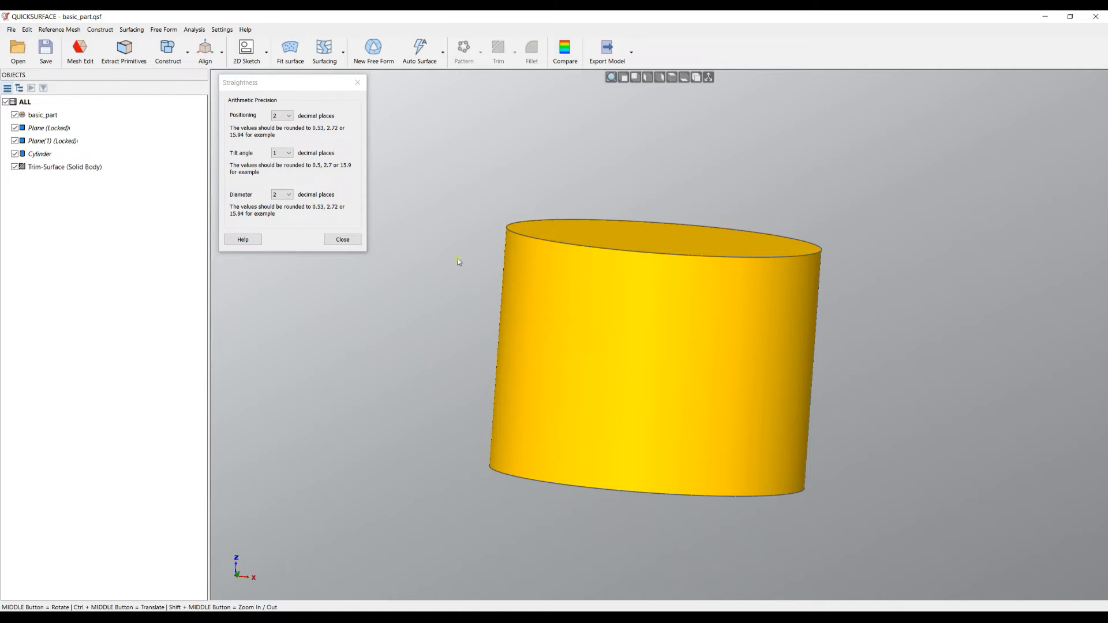
mouse_move(455, 194)
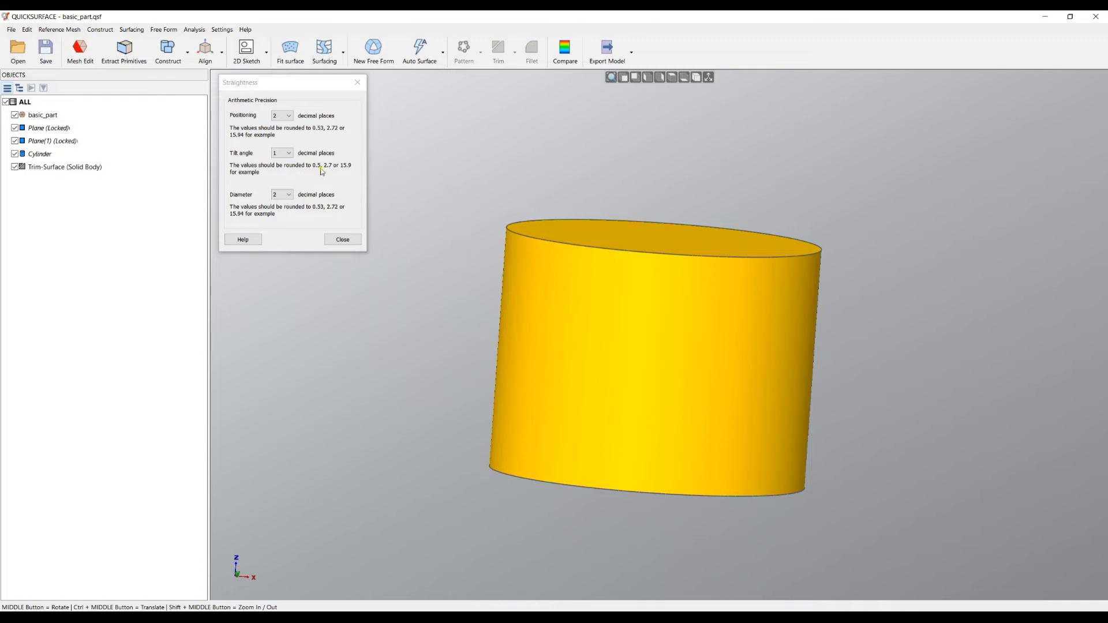
left_click(288, 152)
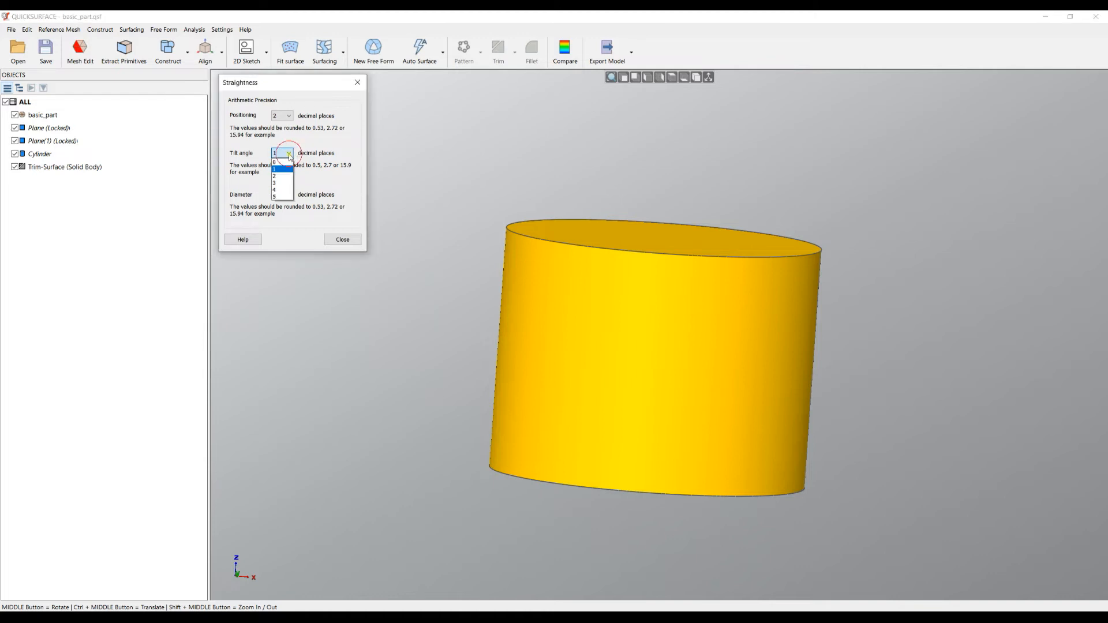
left_click(274, 163)
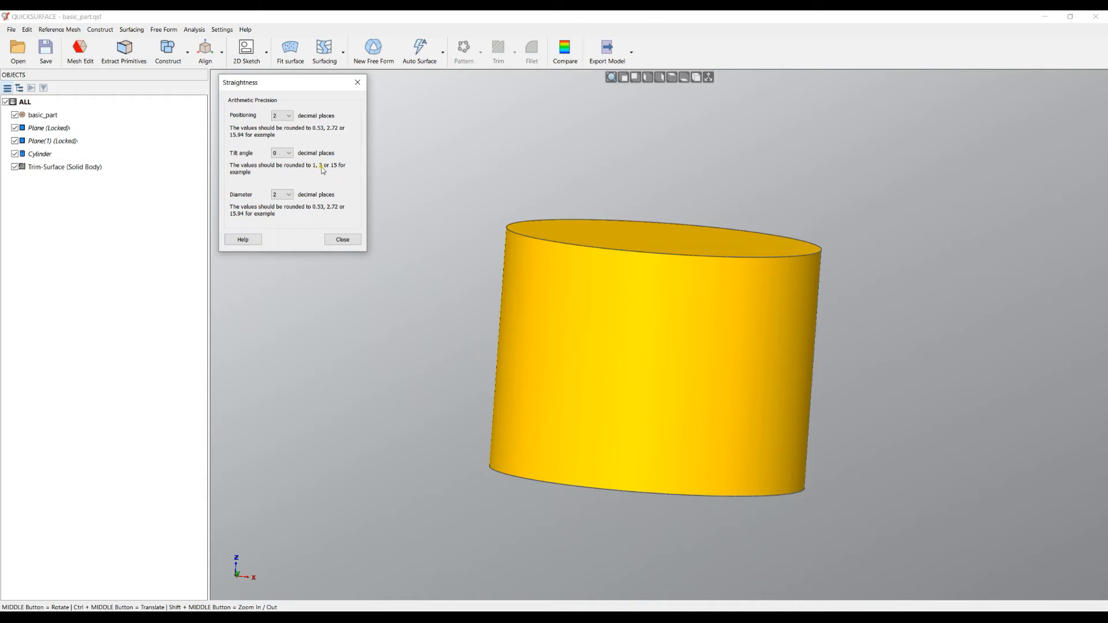
mouse_move(588, 166)
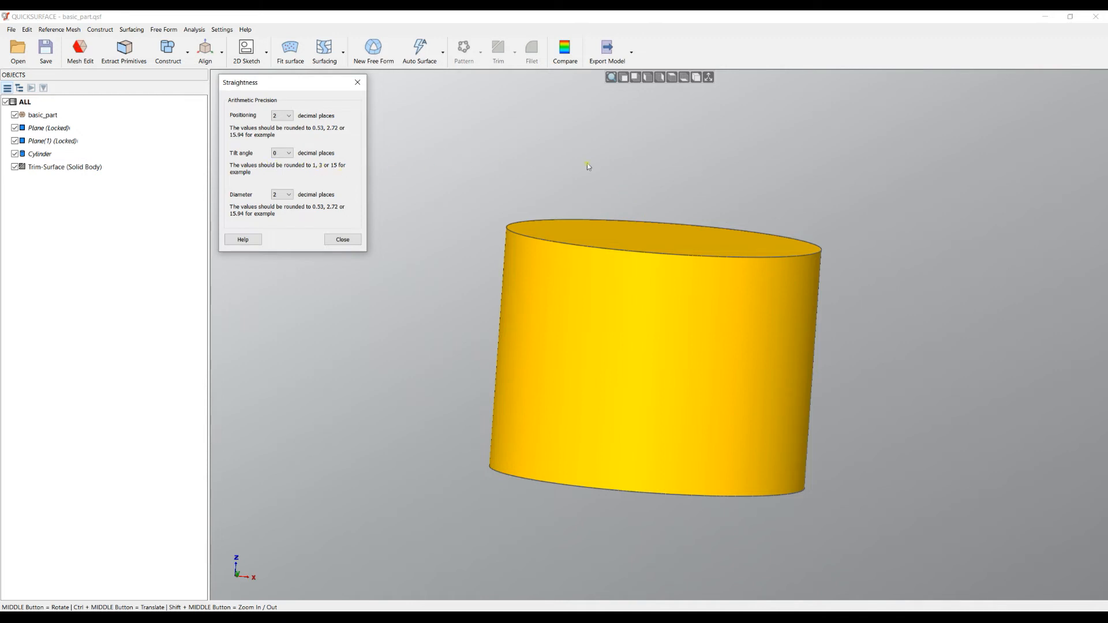
mouse_move(595, 164)
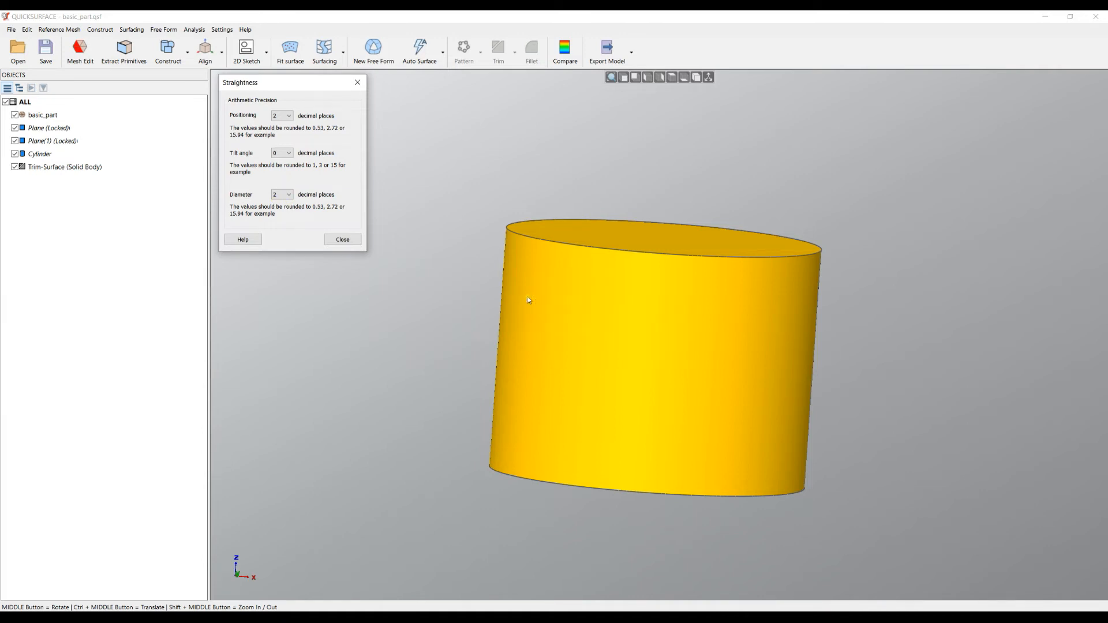
mouse_move(334, 345)
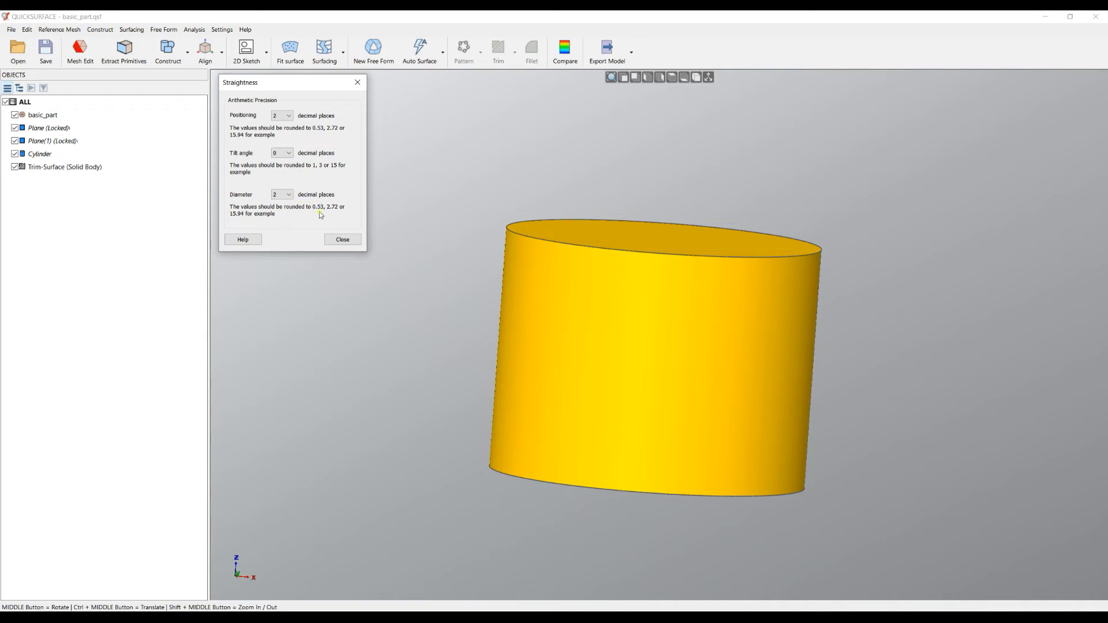
mouse_move(446, 229)
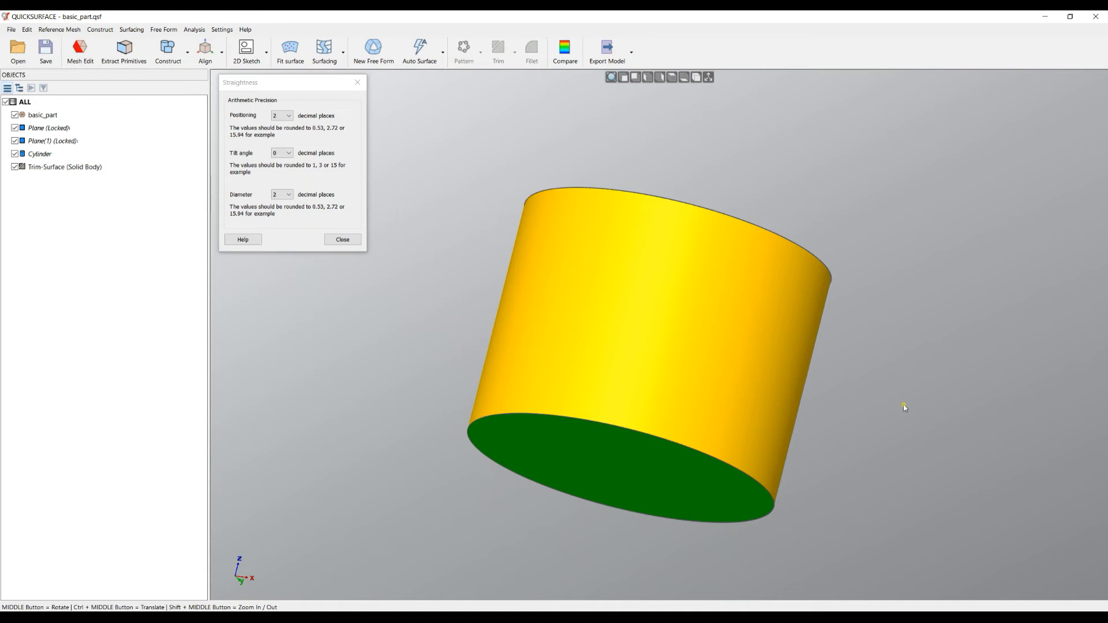
mouse_move(705, 494)
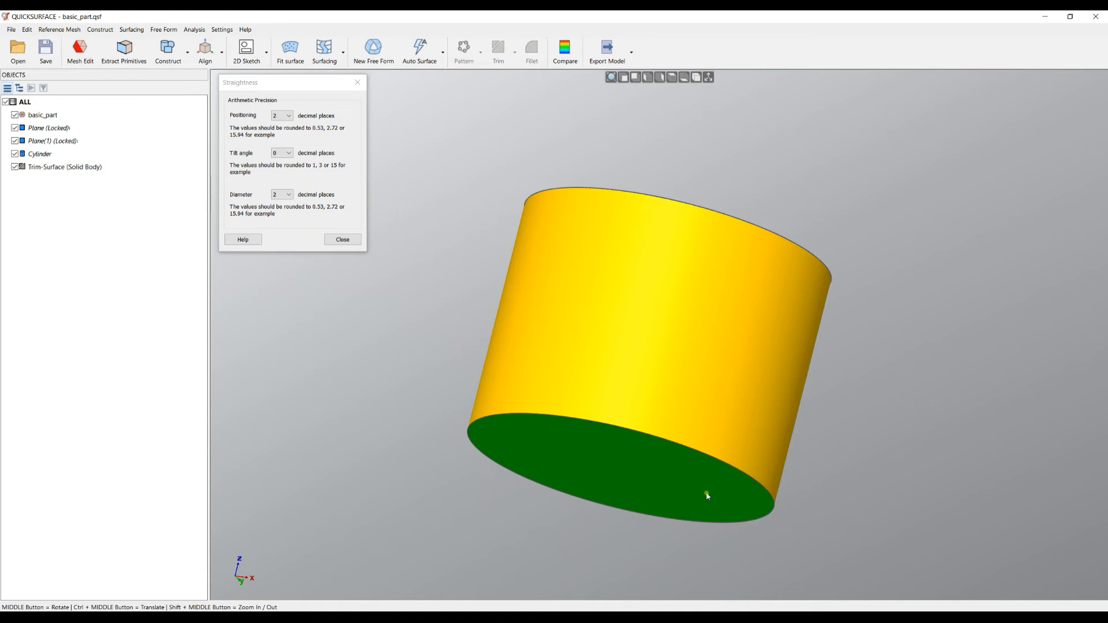
mouse_move(669, 485)
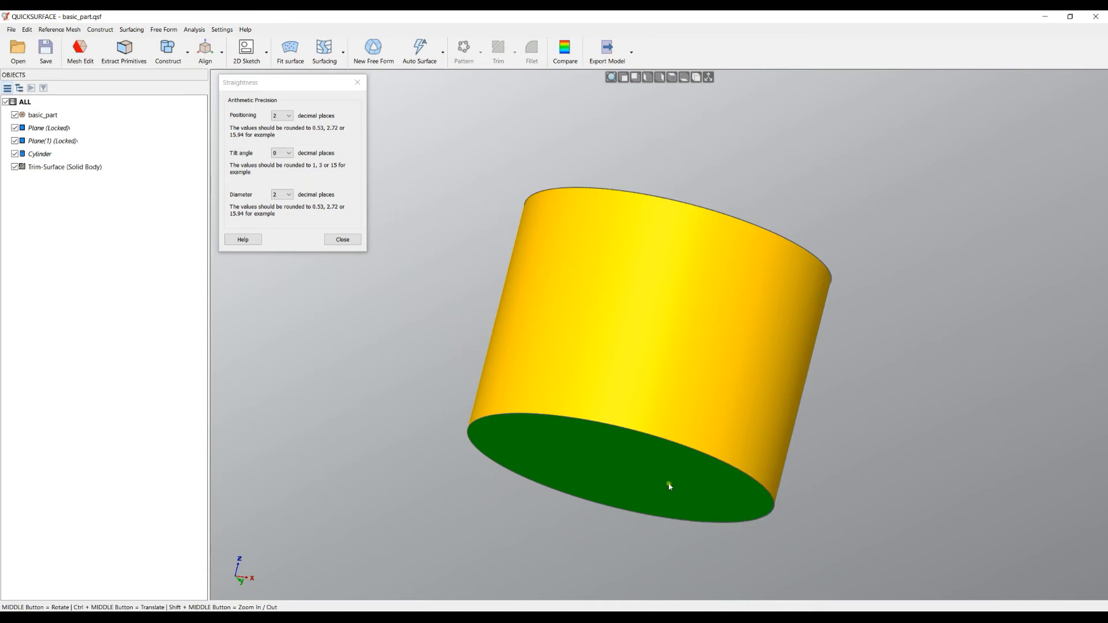
mouse_move(626, 472)
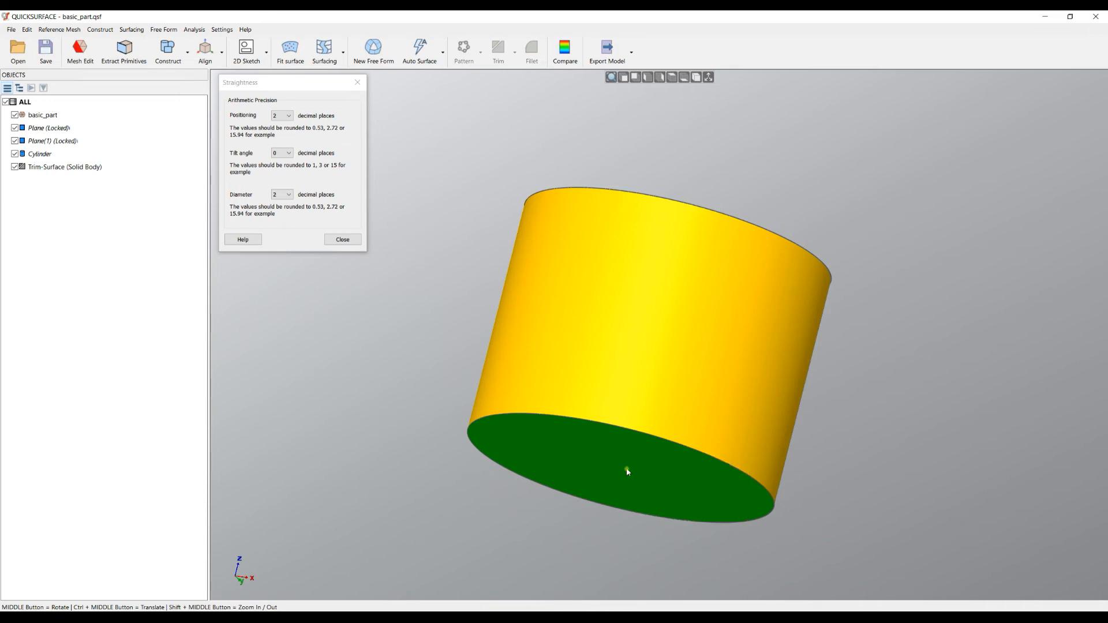
Step: Orbit the model to inspect the green bottom face, then return to a side view
left_click_drag(626, 472, 592, 353)
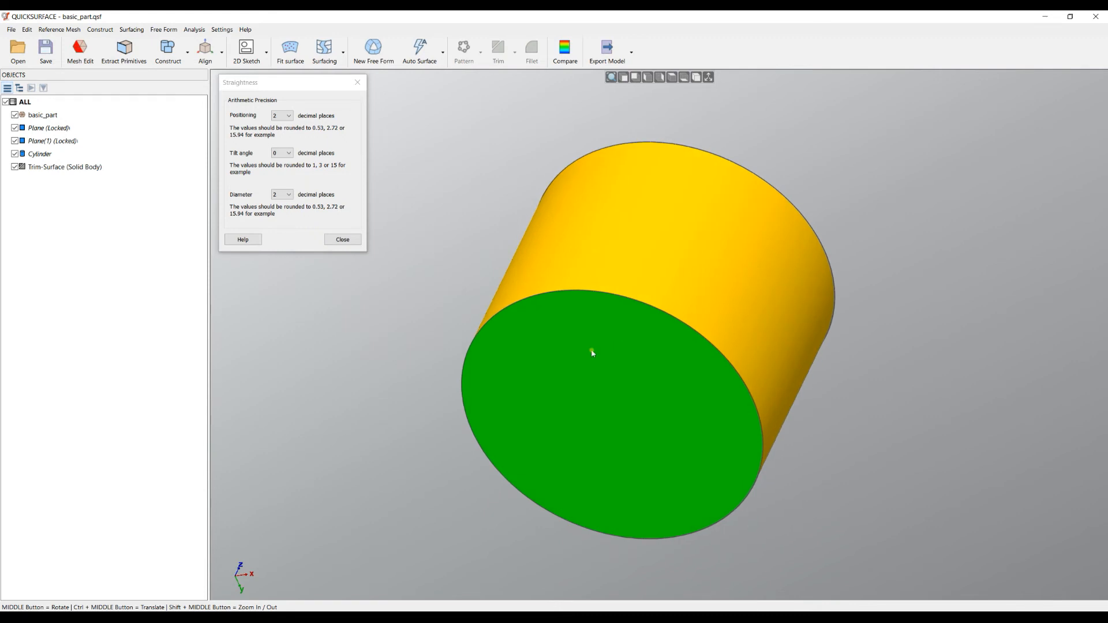
mouse_move(591, 362)
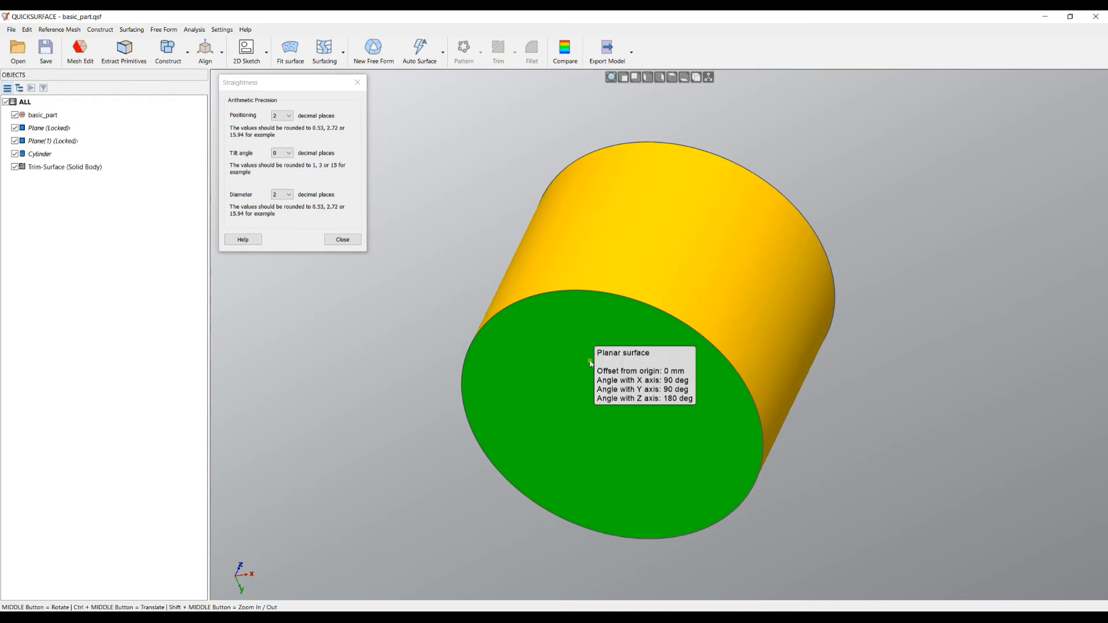
left_click_drag(590, 364, 628, 314)
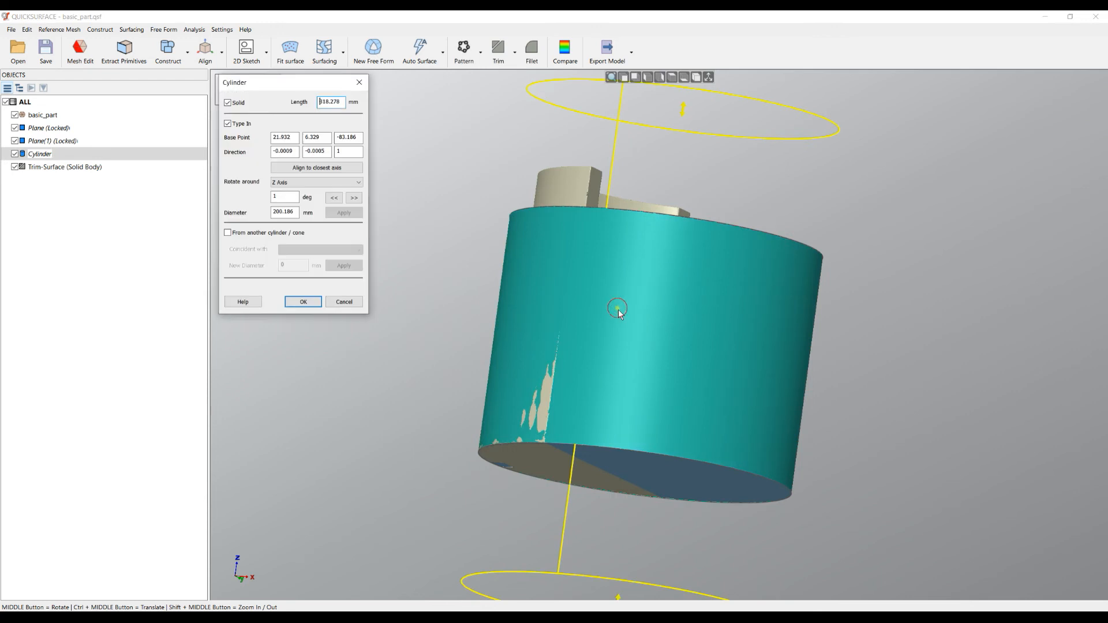
Step: Snap the cylinder axis to the closest axis, Z (0, 0, 1), and apply a 200.20 mm diameter
left_click(316, 168)
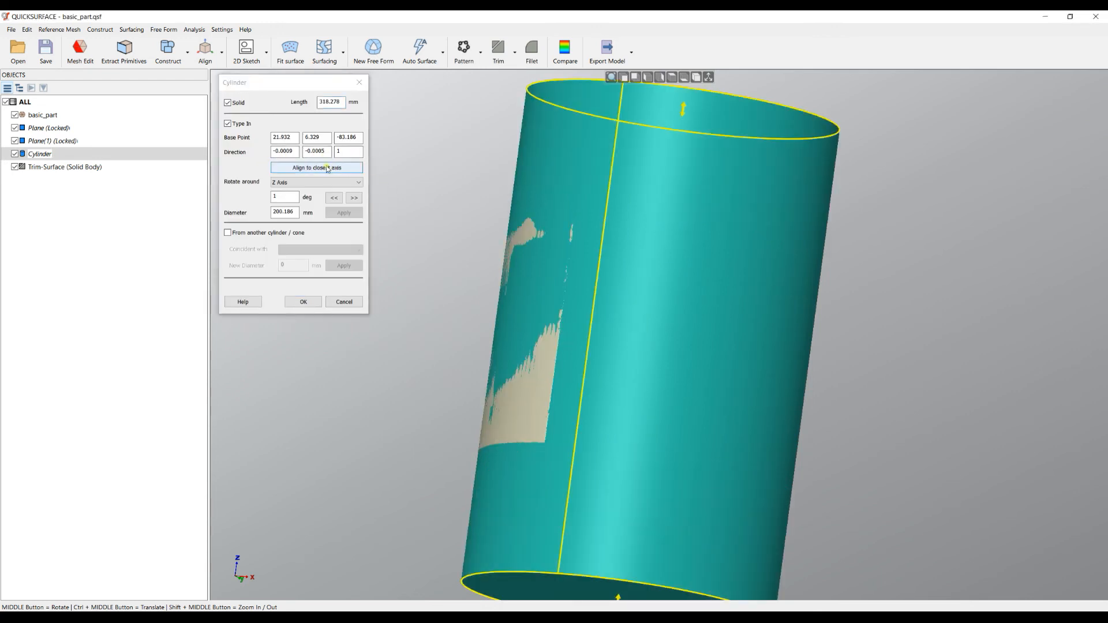
left_click(316, 168)
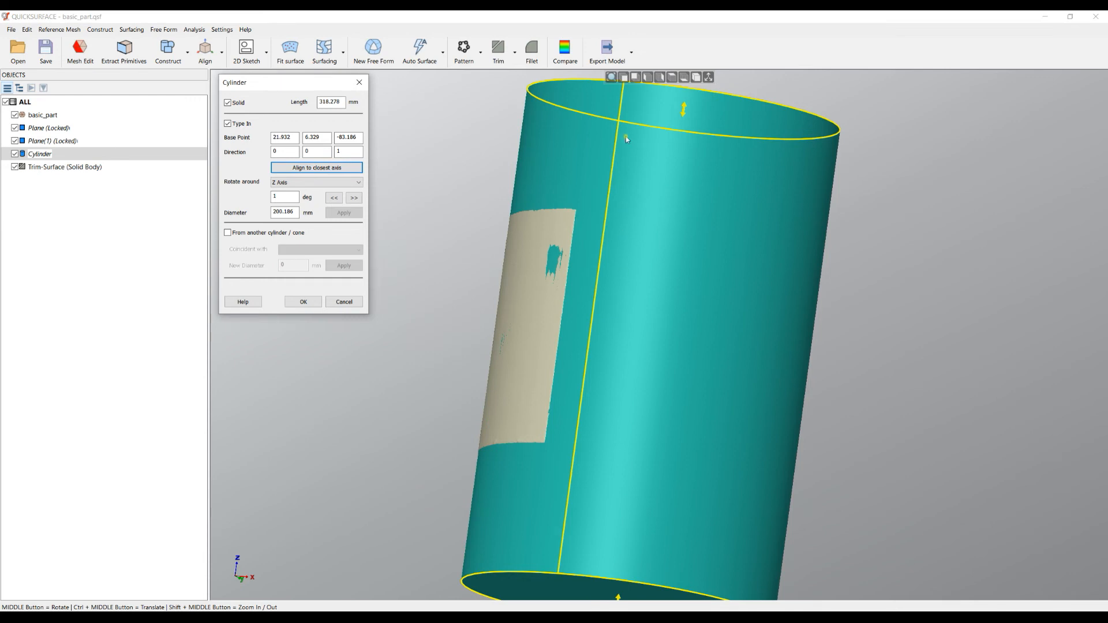
mouse_move(412, 181)
type("200.2")
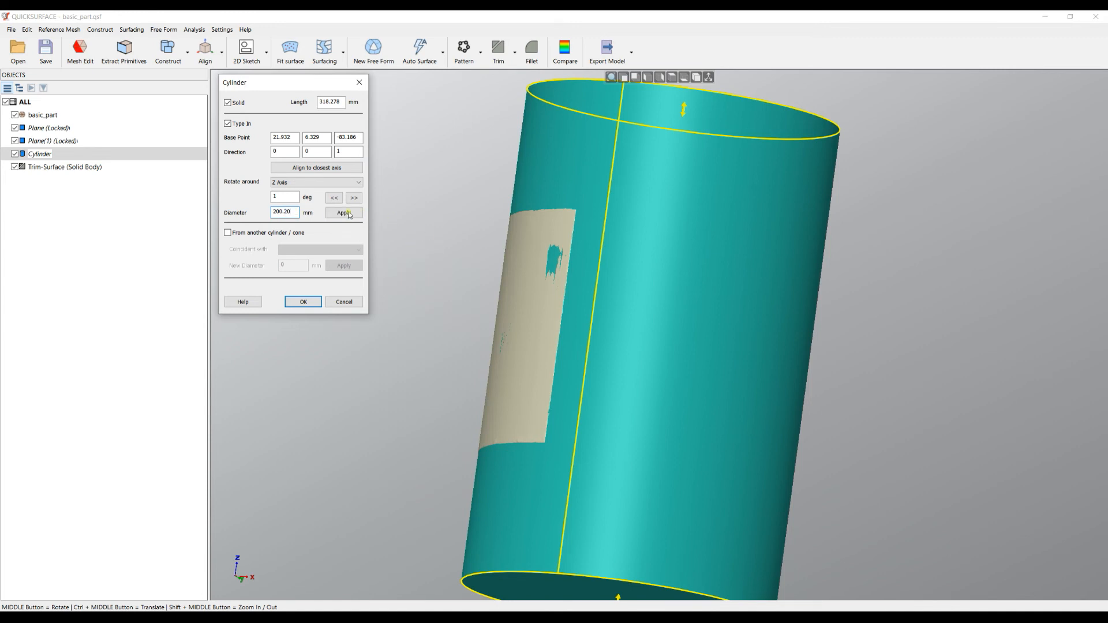
left_click(302, 302)
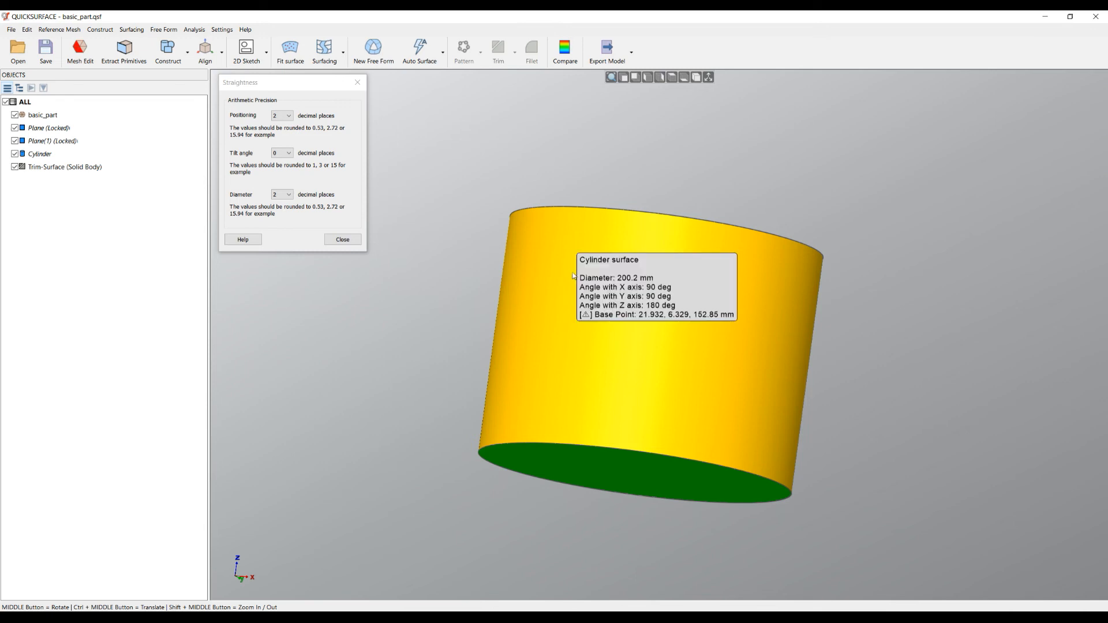
mouse_move(573, 275)
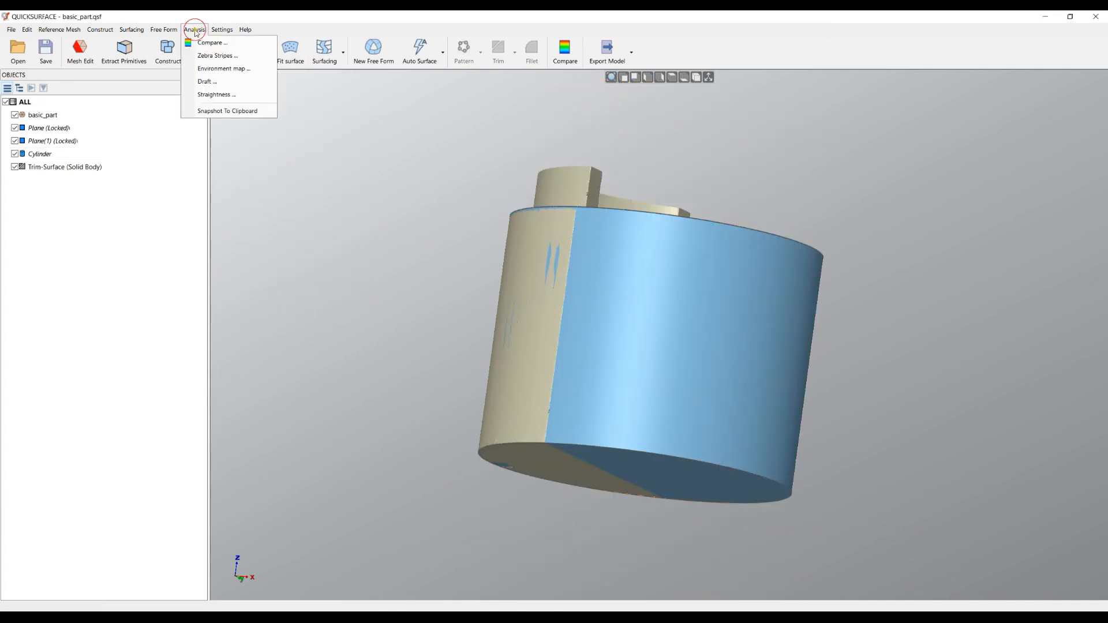
Step: Rerun the Straightness analysis to recheck the corrected cylinder wall
left_click(215, 94)
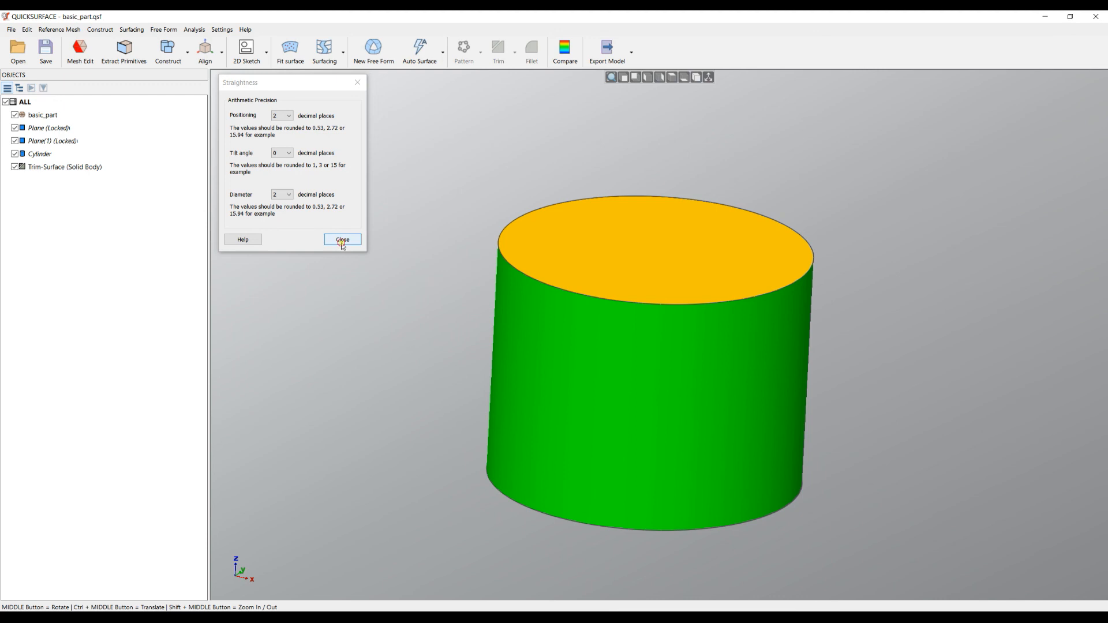
Step: Align Plane(1)'s normal to Z and set its offset to -152.65 mm
left_click(342, 239)
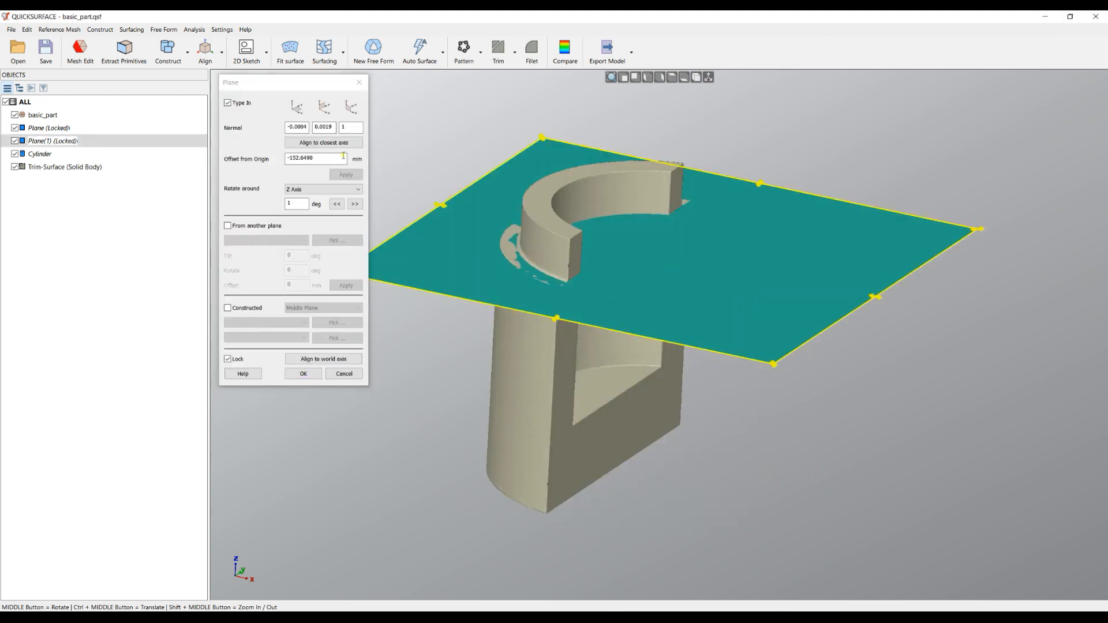
left_click(323, 142)
type("-152.65")
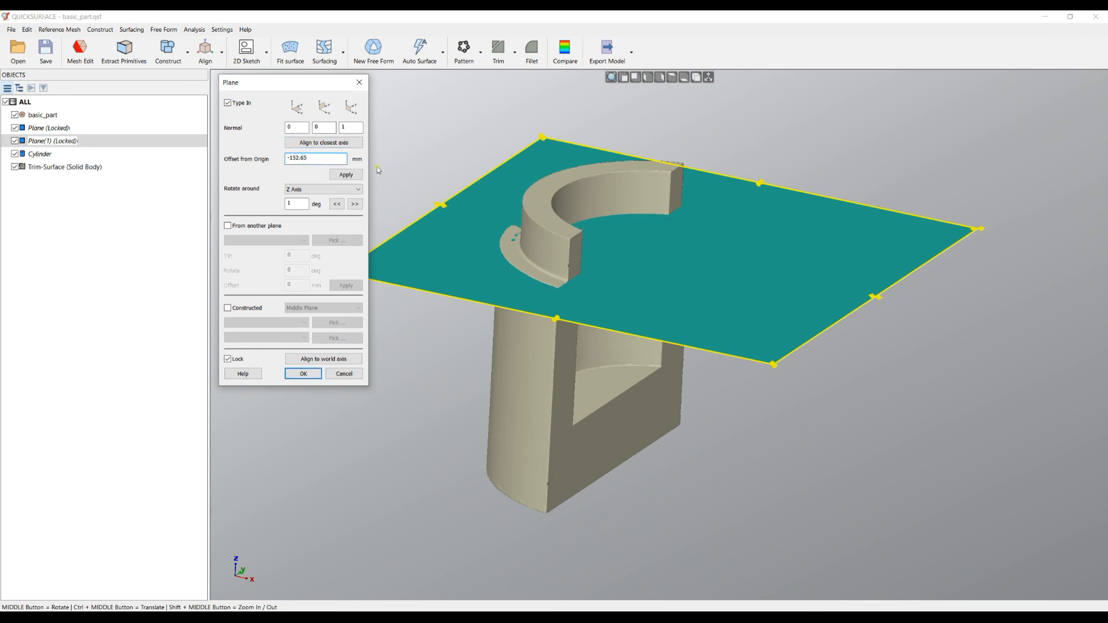
left_click(302, 374)
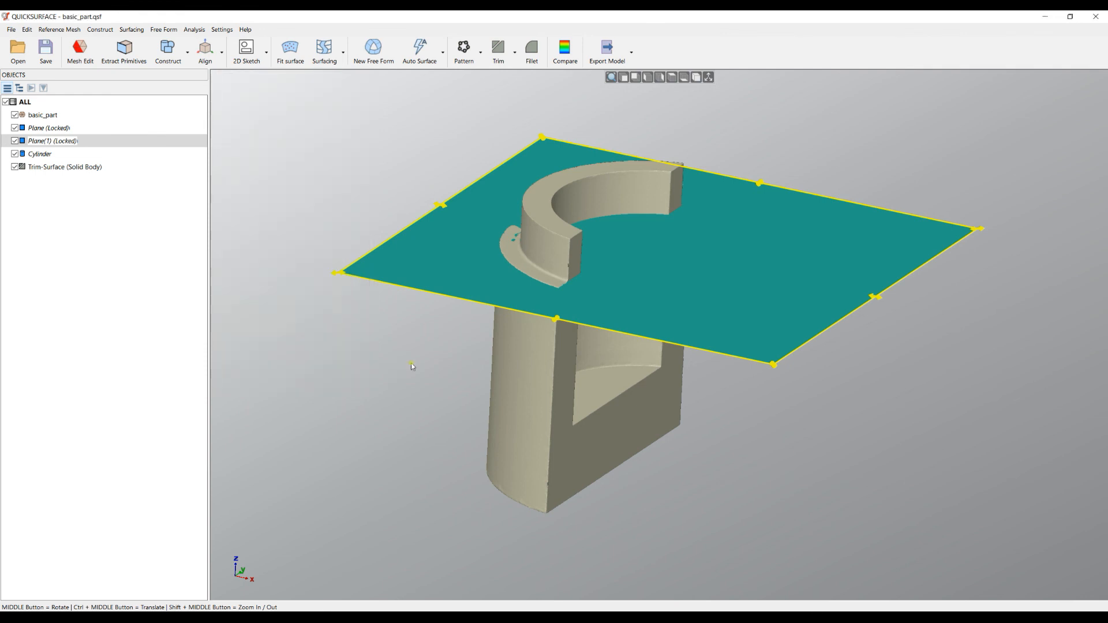
left_click(194, 29)
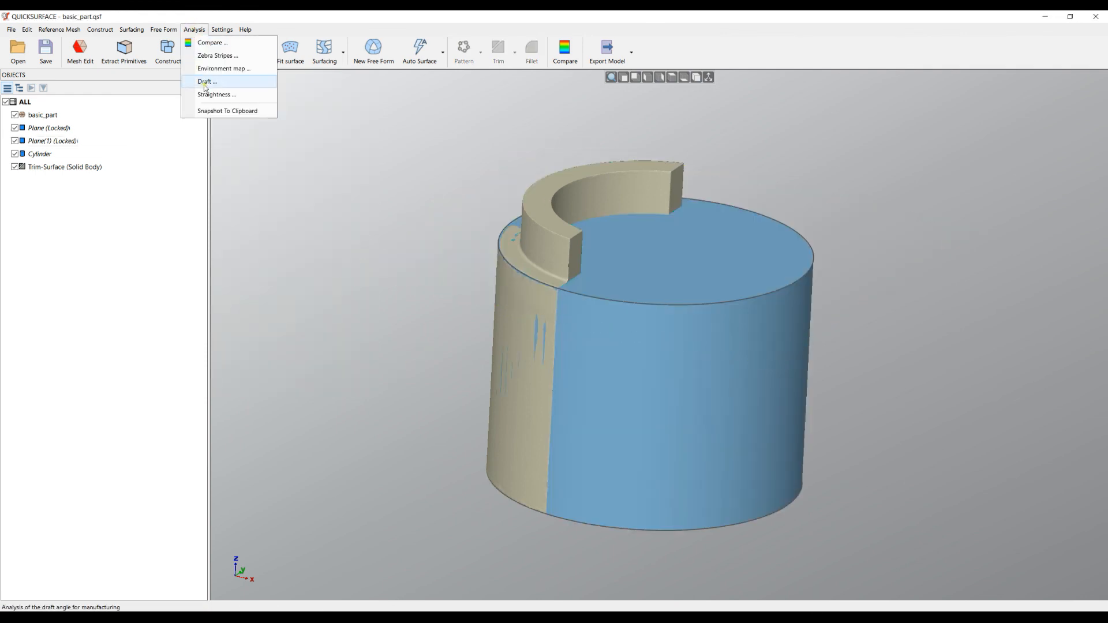
Step: Rerun Straightness and orbit to confirm every face, including the top, is green
left_click(215, 95)
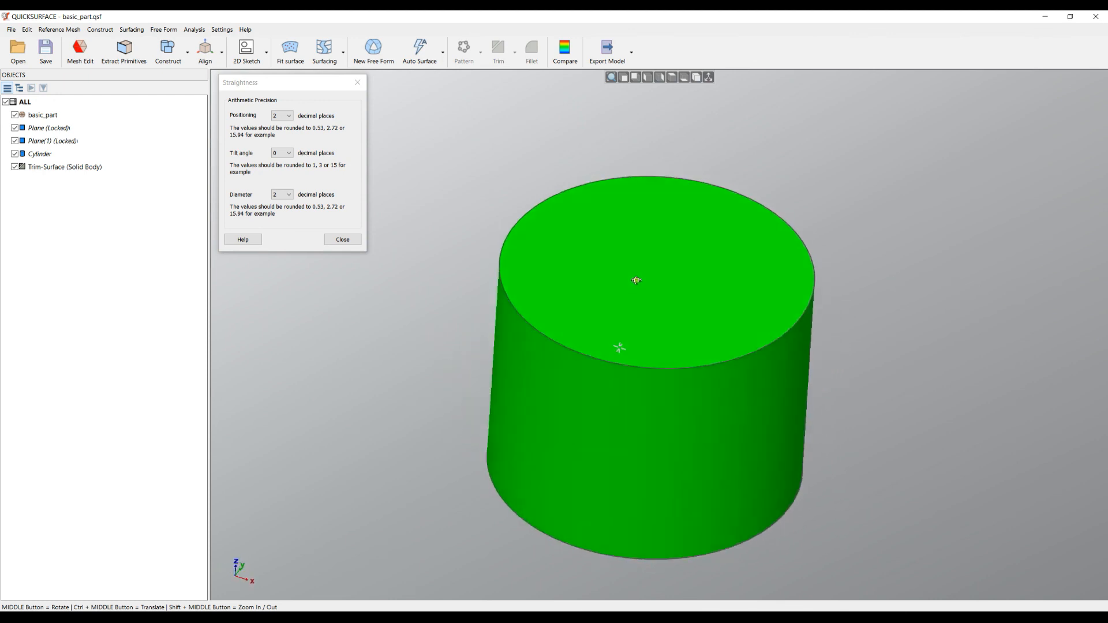
left_click_drag(636, 279, 470, 207)
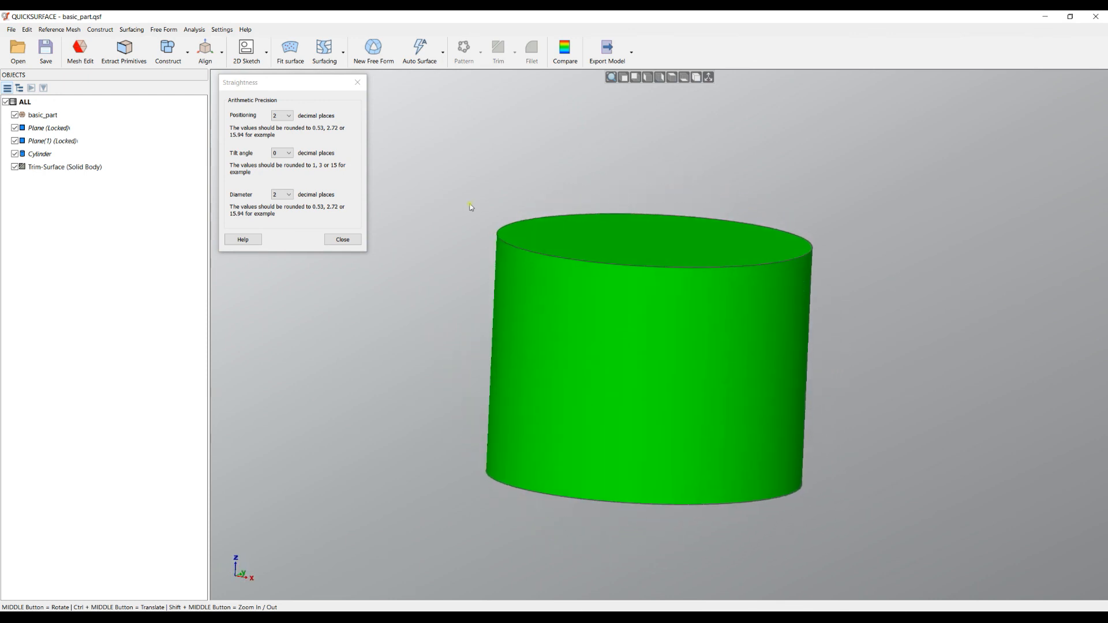